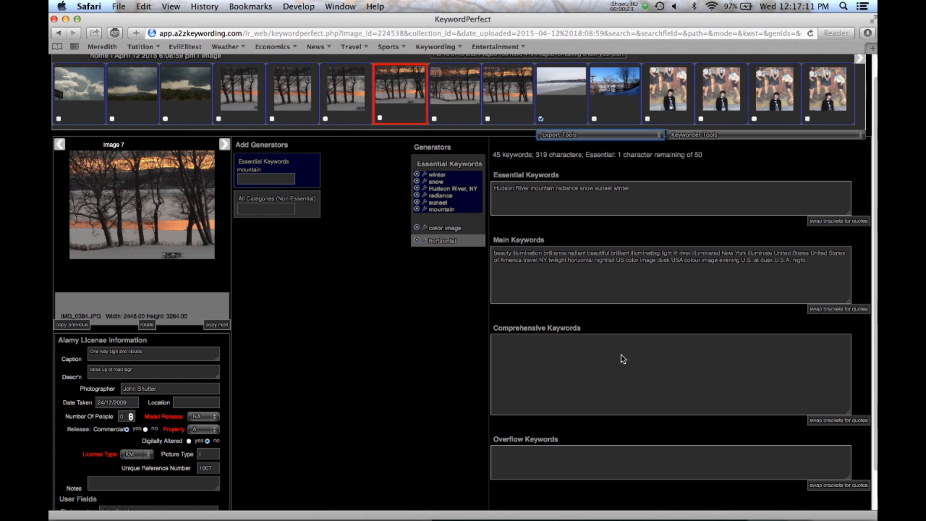
Export image 7's keywords to an Alamy spreadsheet file bound for the downloads folder
scroll(down, 3)
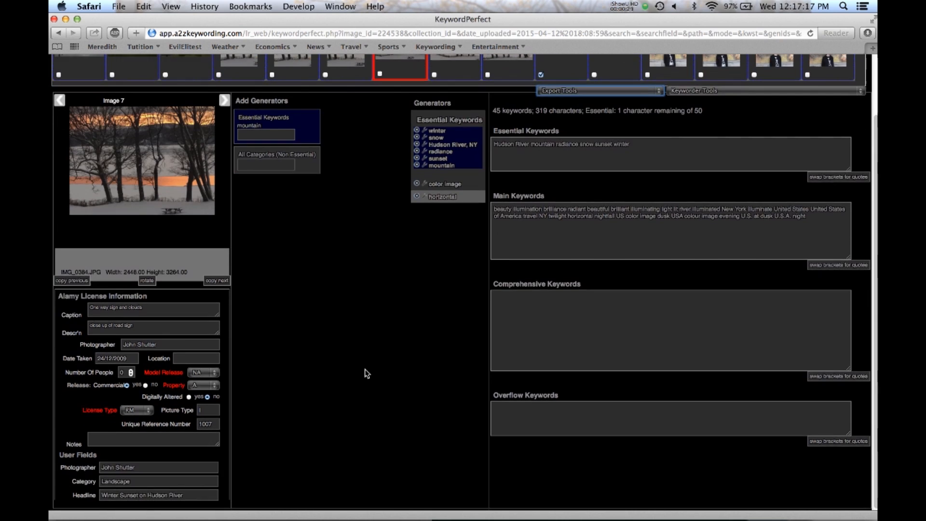
scroll(down, 3)
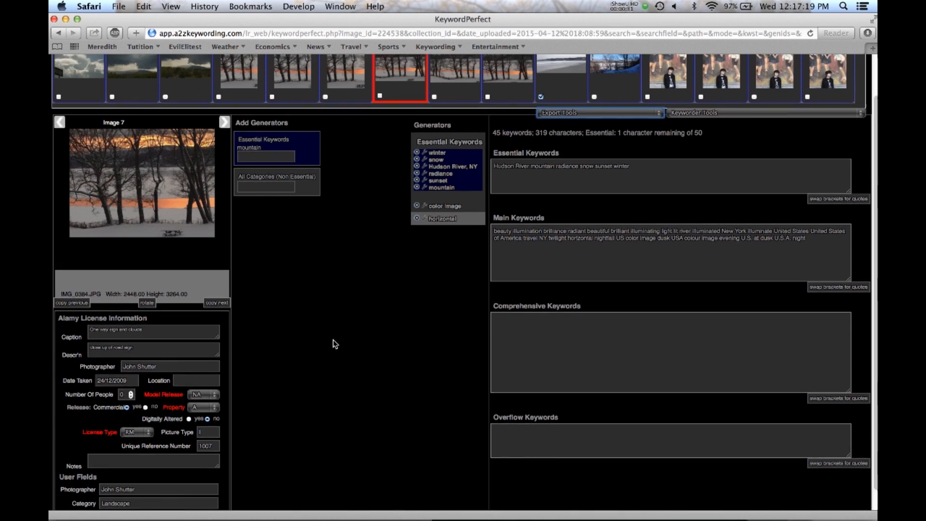
scroll(up, 3)
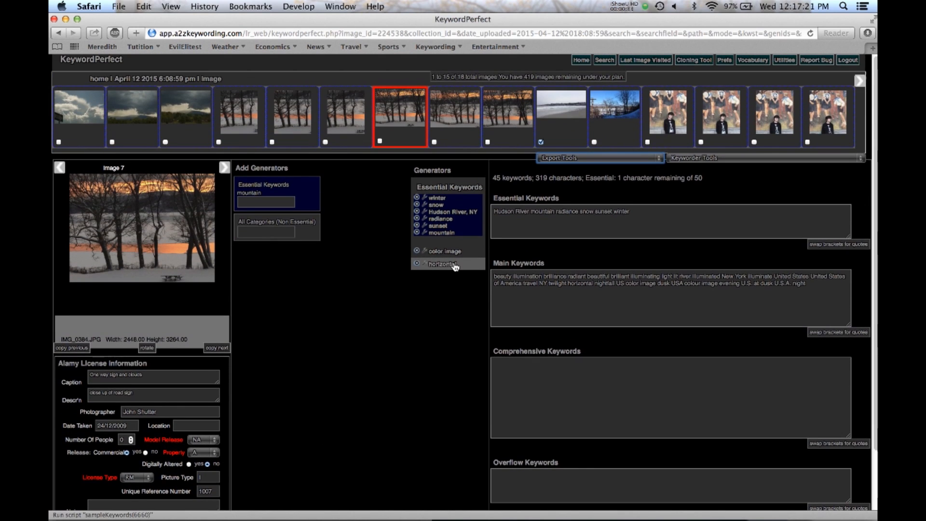
mouse_move(463, 297)
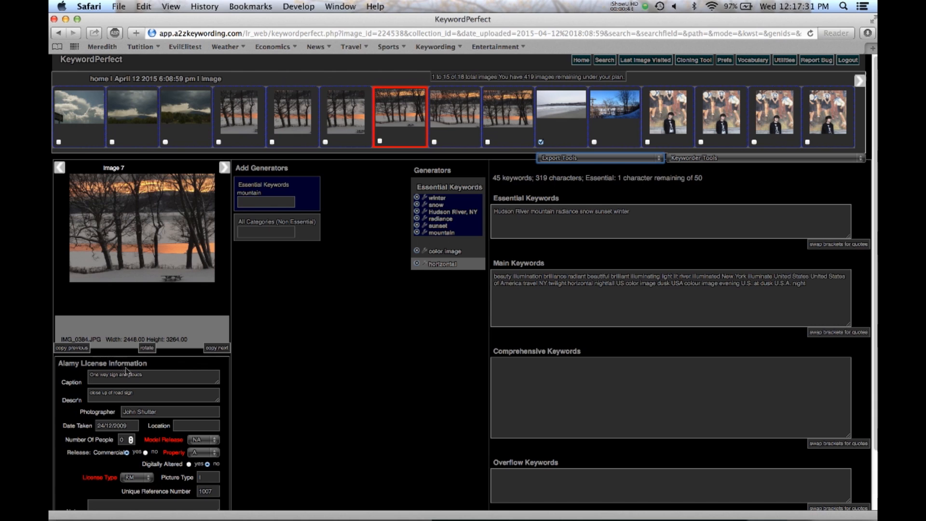
mouse_move(413, 331)
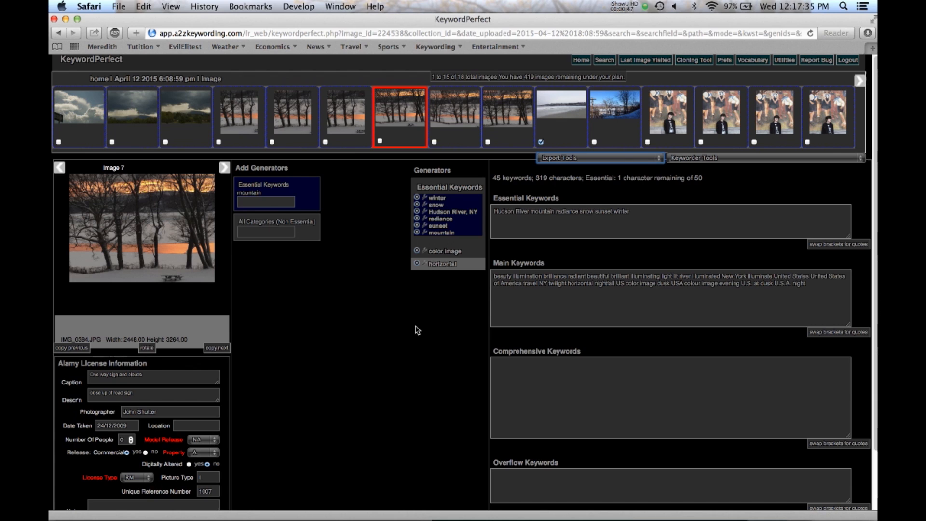
mouse_move(662, 164)
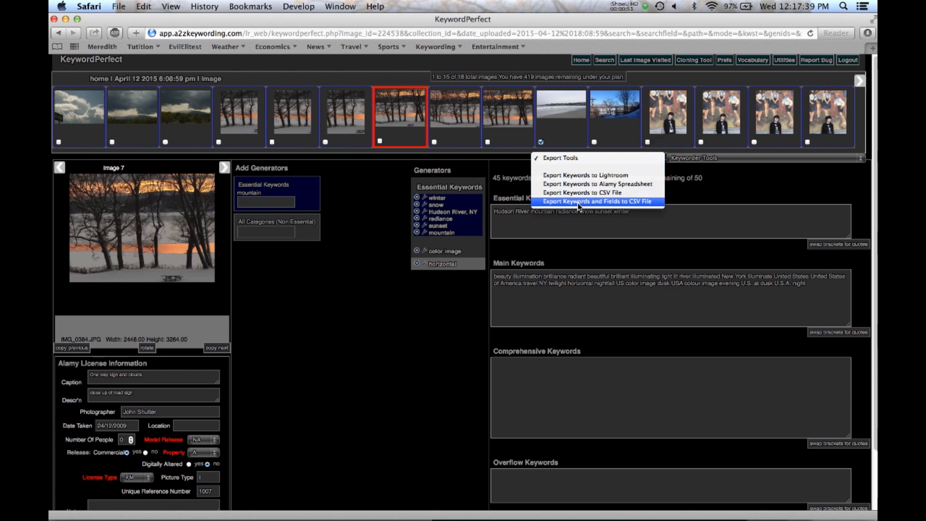
mouse_move(596, 184)
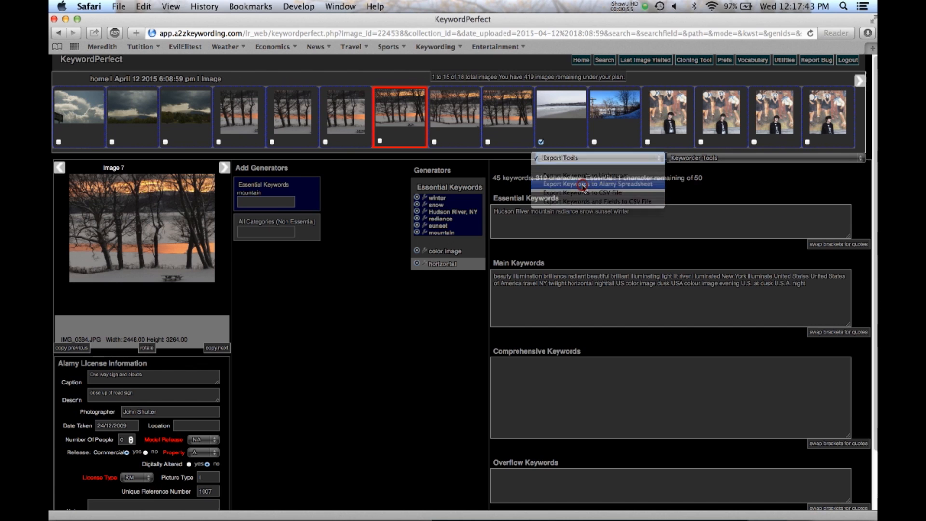
click(591, 184)
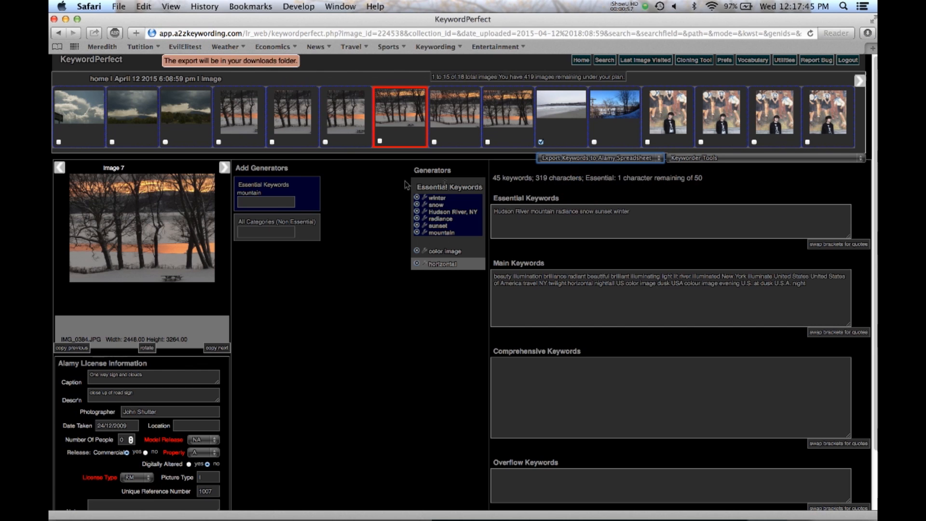
mouse_move(362, 172)
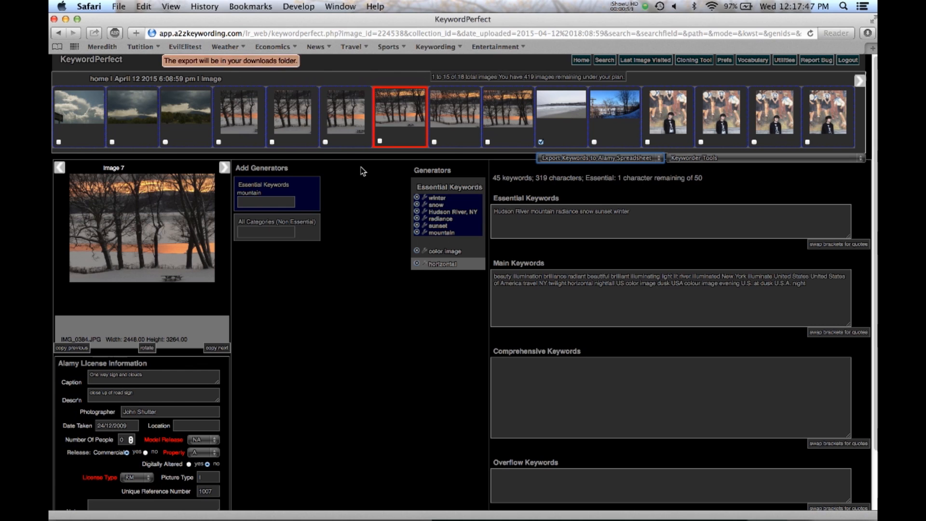
mouse_move(274, 72)
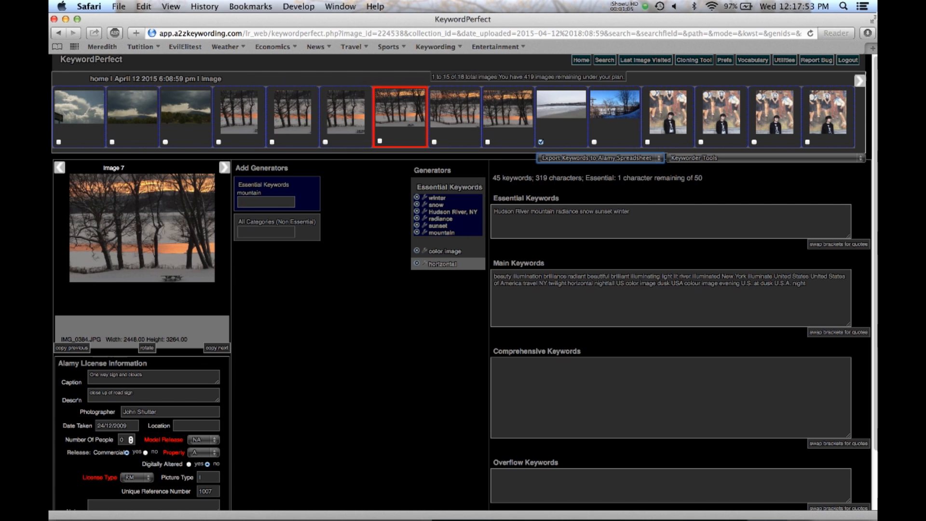
mouse_move(860, 20)
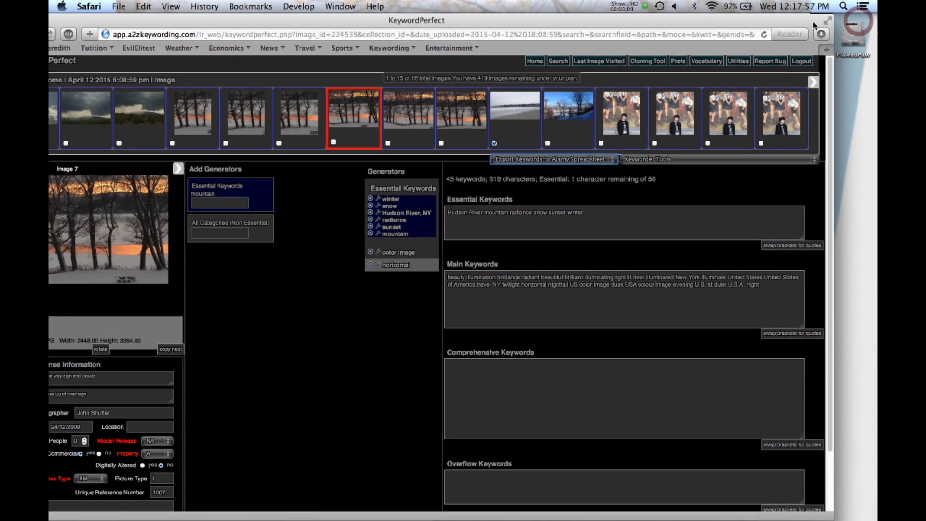
Show Safari's downloads list with the new Alamy keyword export CSV on top
click(820, 34)
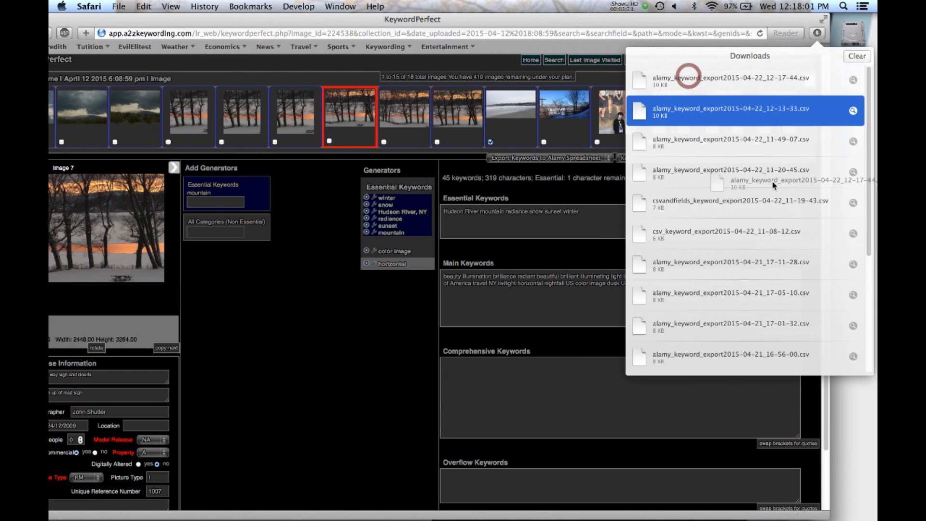
mouse_move(856, 449)
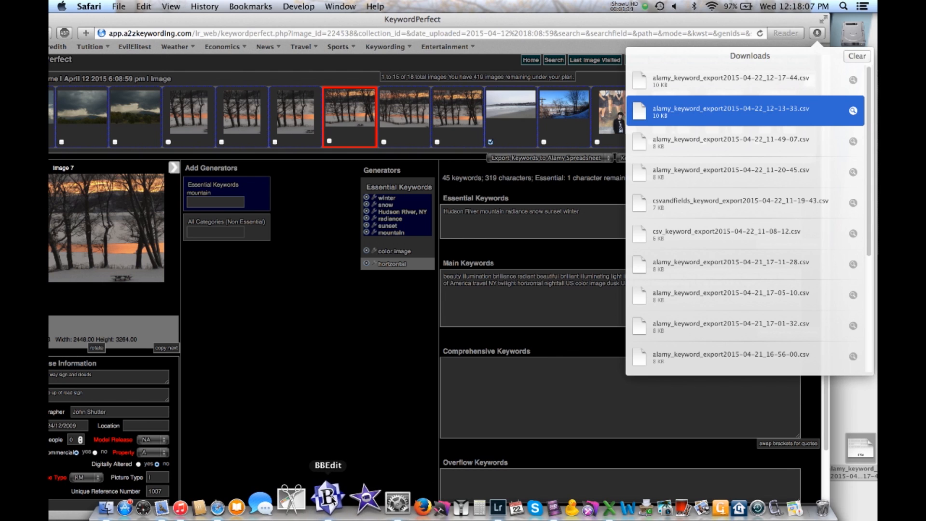
Open the newest alamy_keyword_export CSV from the Desktop in BBEdit, review it, then close it
click(327, 493)
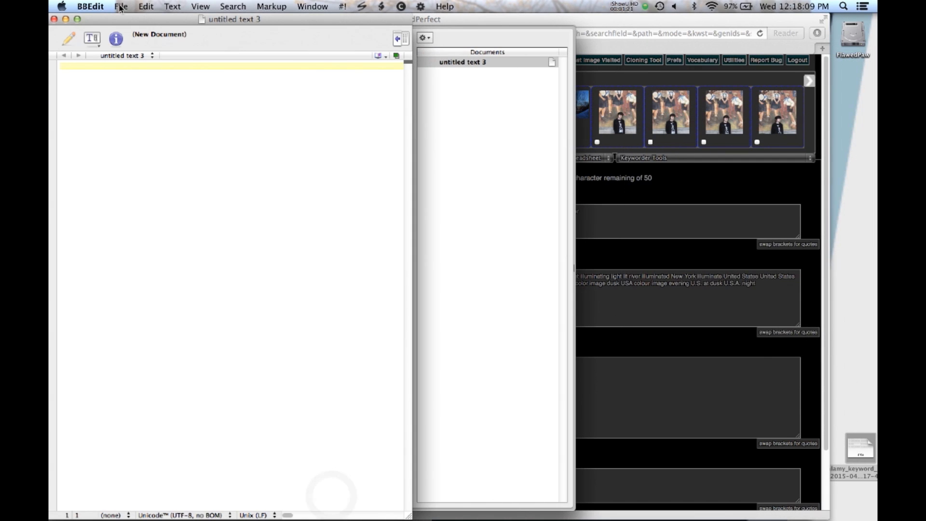
click(120, 6)
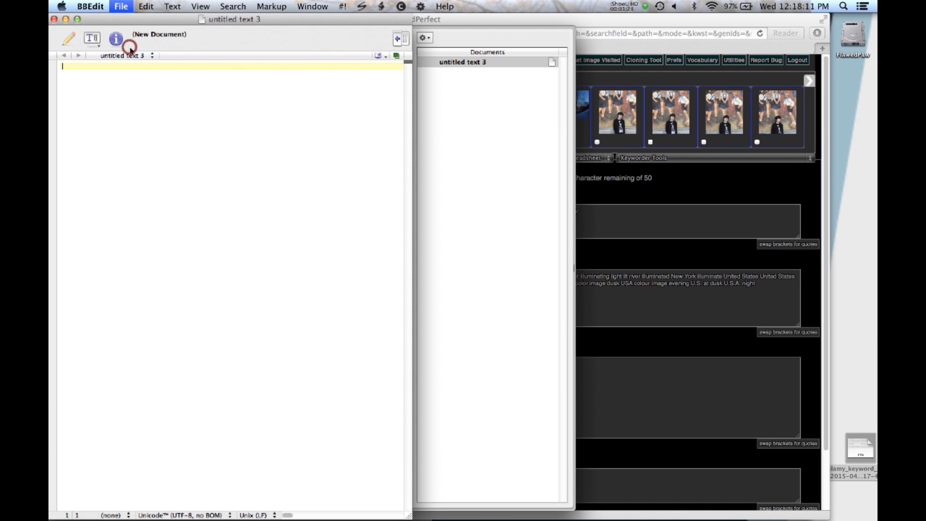
click(120, 6)
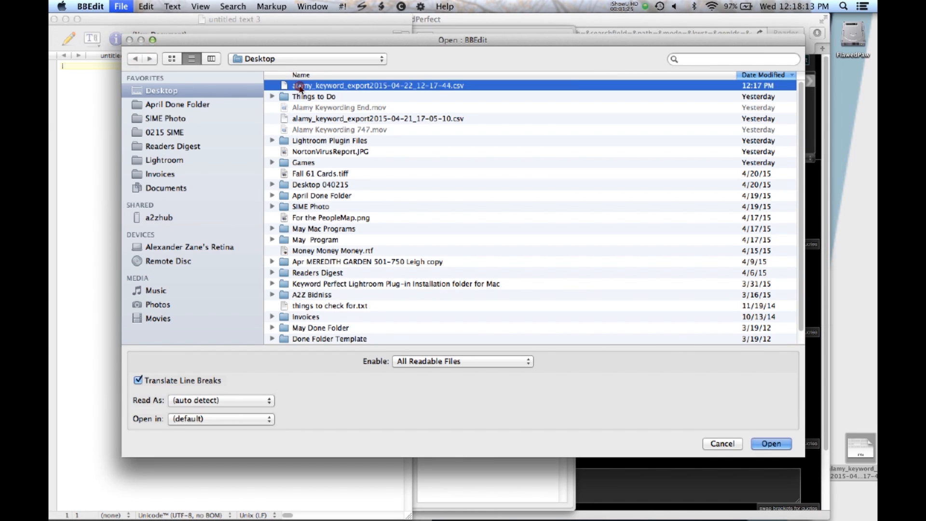
click(770, 444)
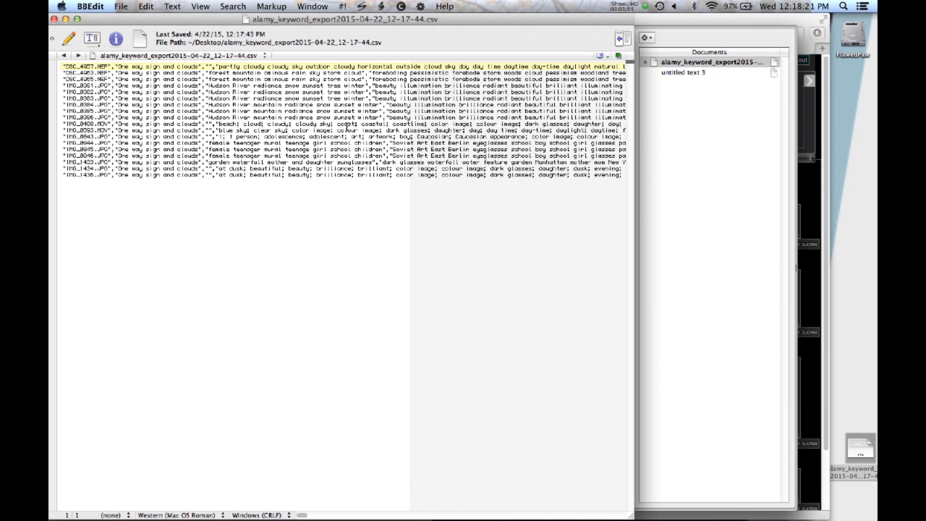
mouse_move(53, 19)
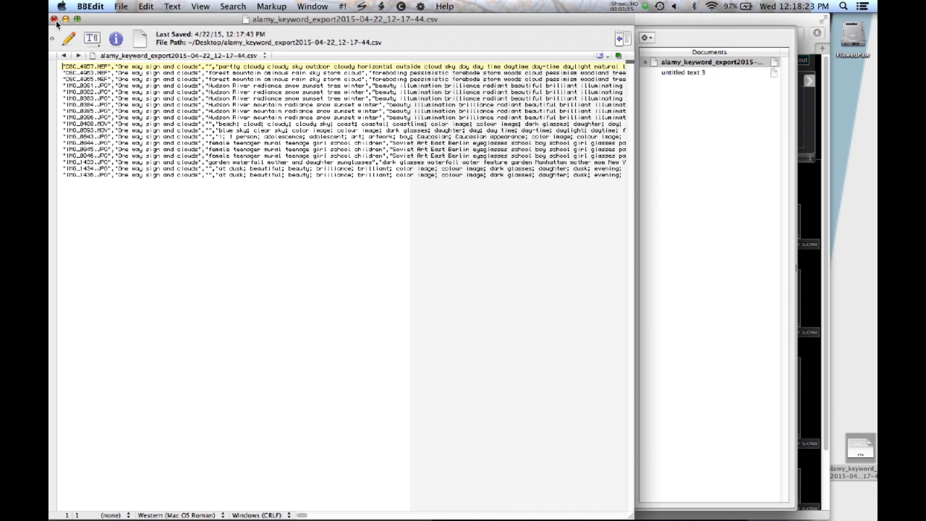
click(53, 19)
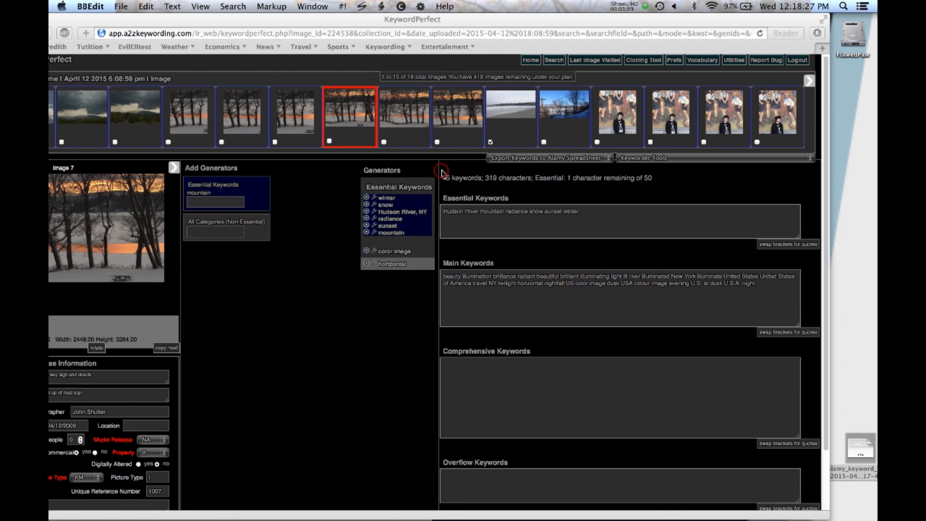
Open the newest alamy_keyword_export CSV from Safari's Downloads list in Microsoft Excel
click(818, 33)
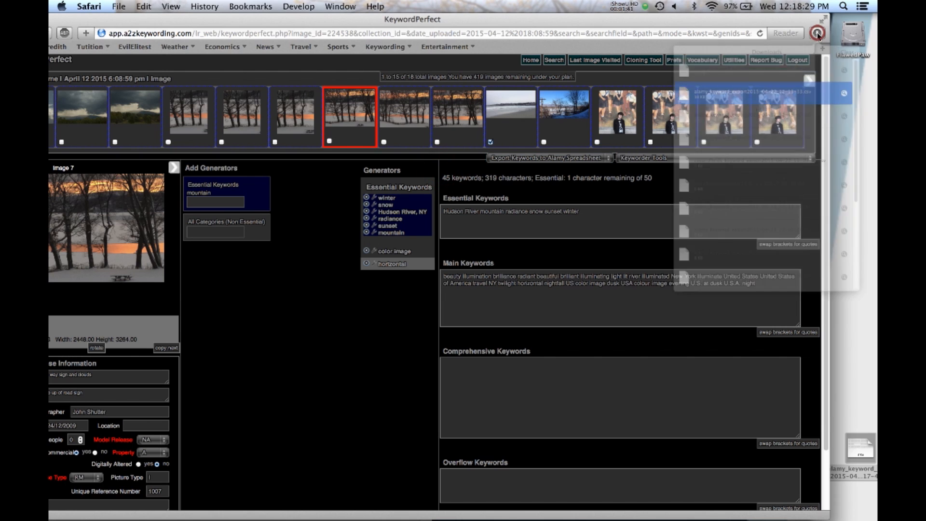
click(690, 77)
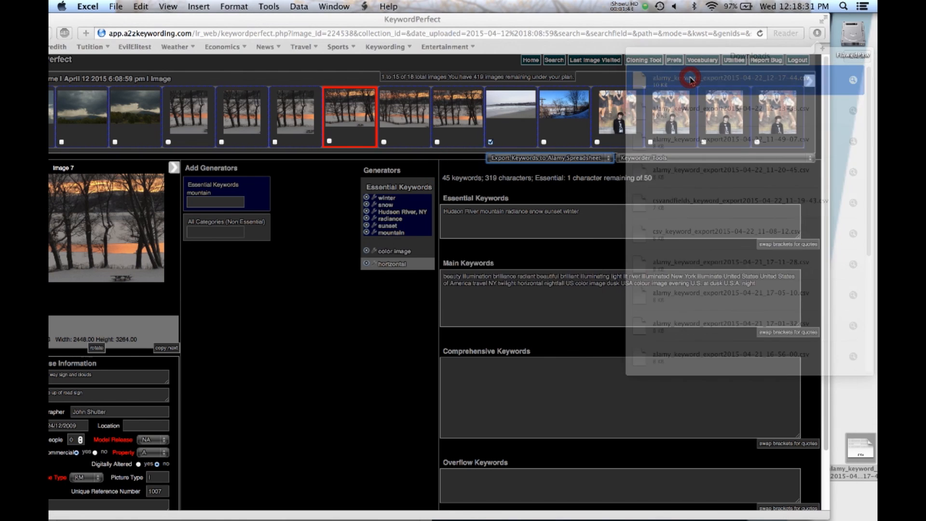
click(689, 78)
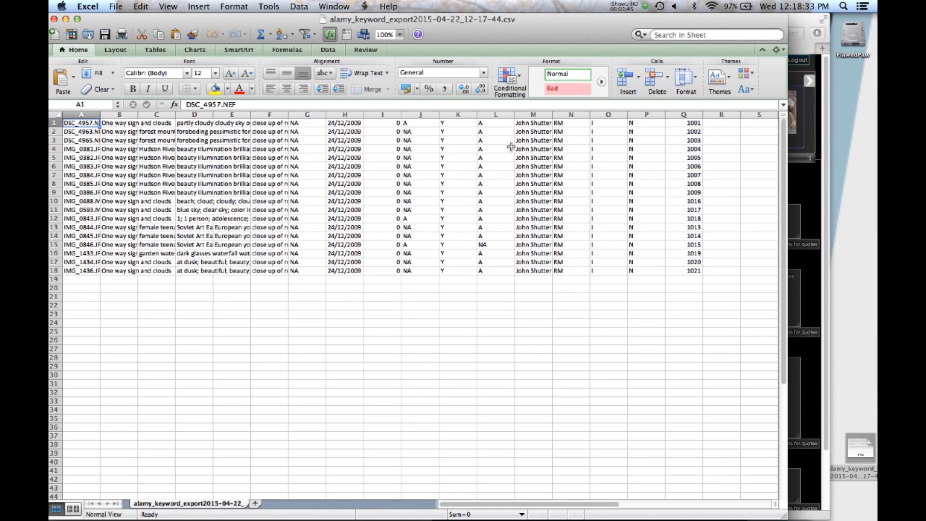
mouse_move(495, 147)
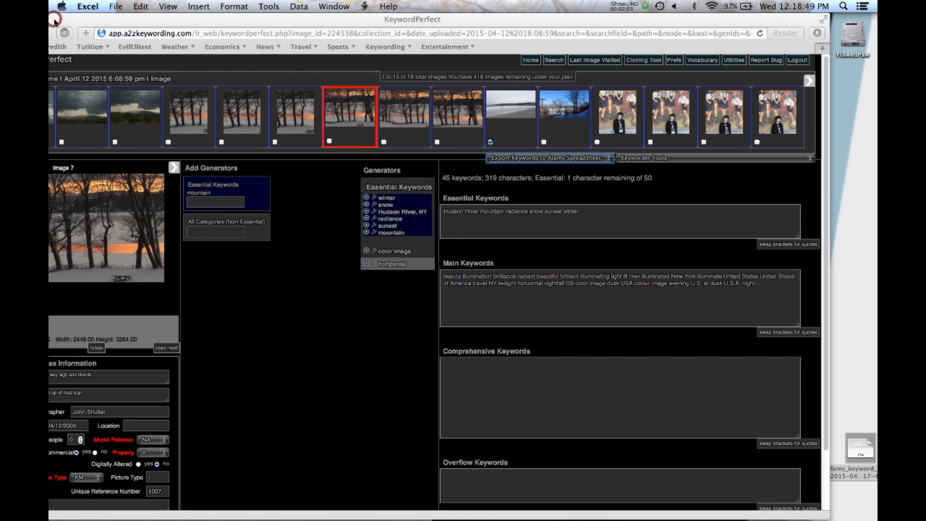
mouse_move(620, 25)
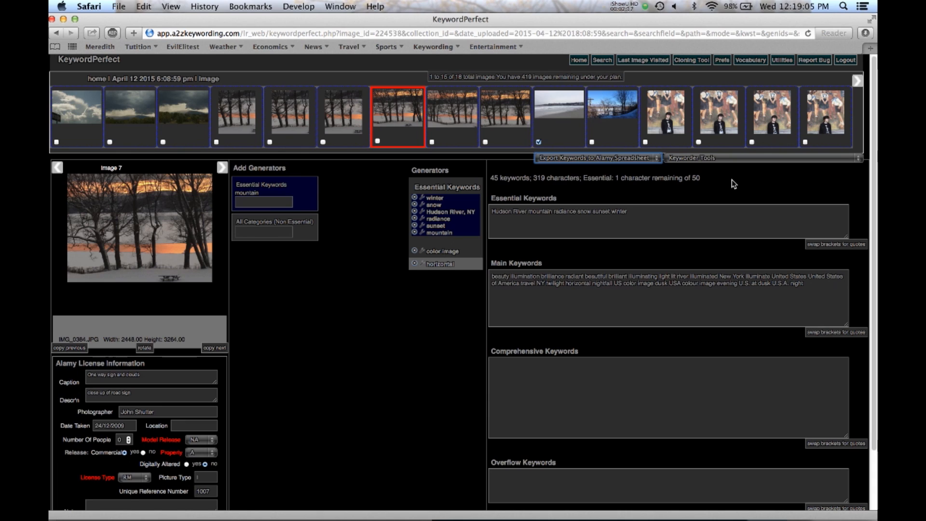
mouse_move(745, 183)
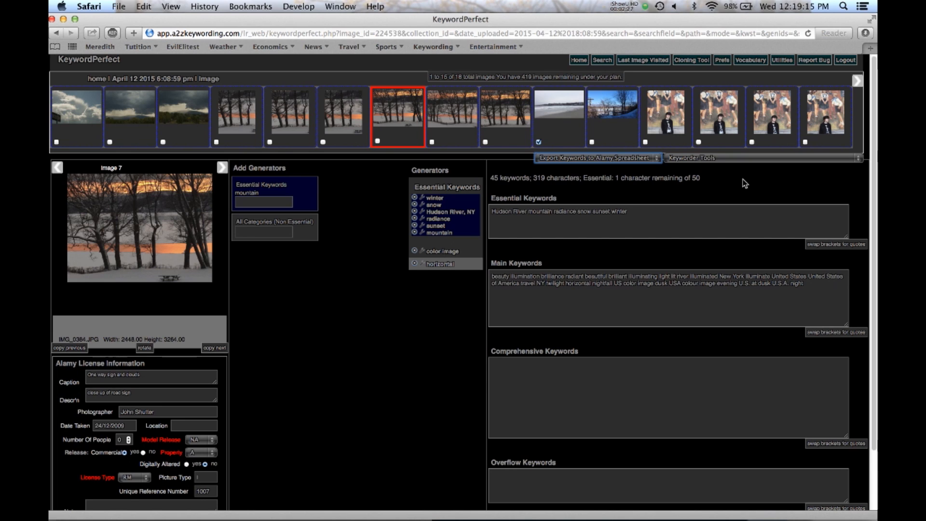
mouse_move(713, 73)
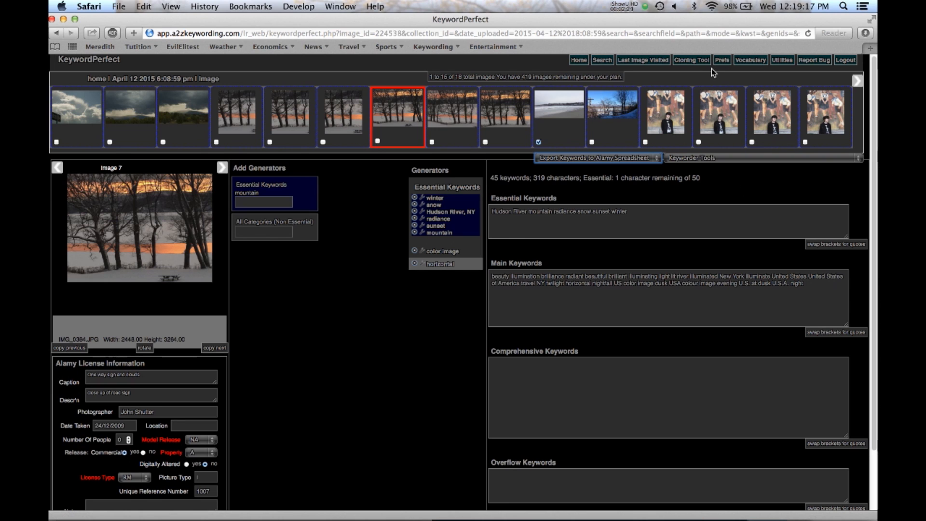
mouse_move(712, 72)
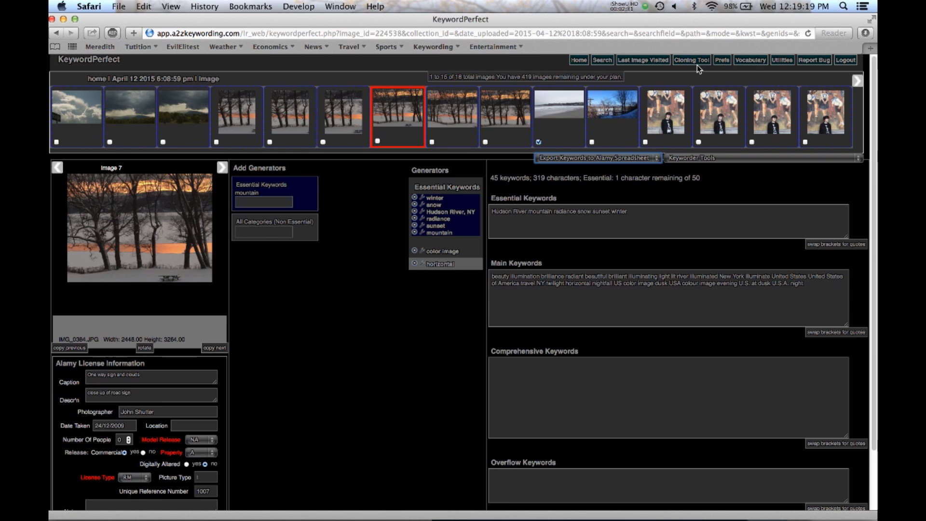
Set preferences to No Specific Compliance with ; as the keyword separator
click(721, 60)
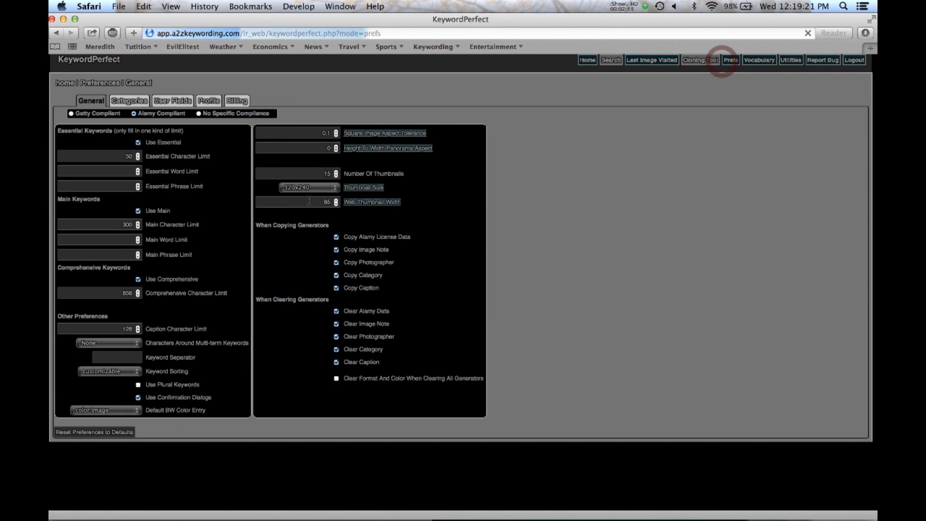
click(200, 114)
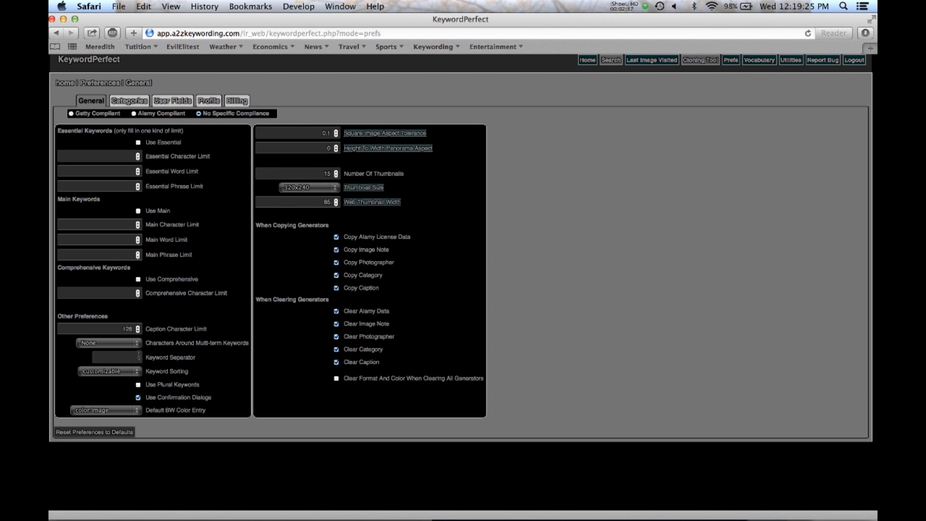
click(109, 358)
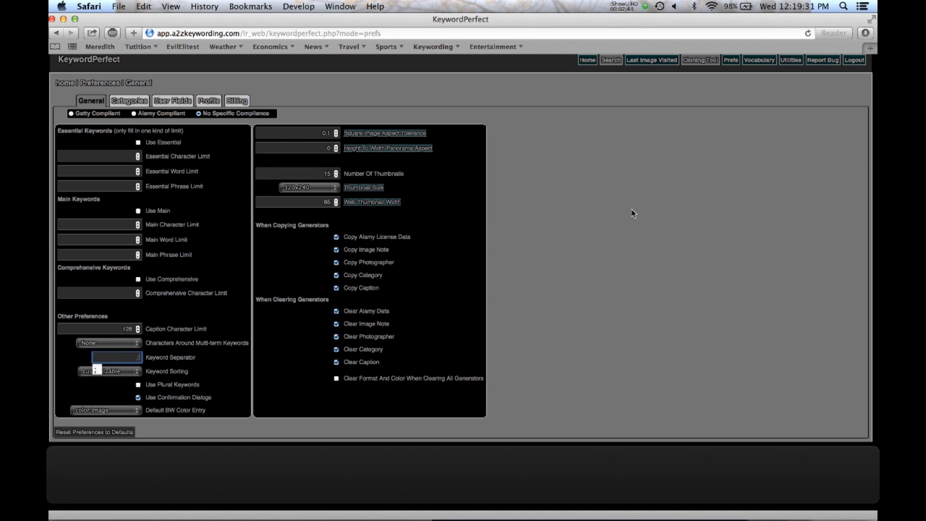
mouse_move(652, 60)
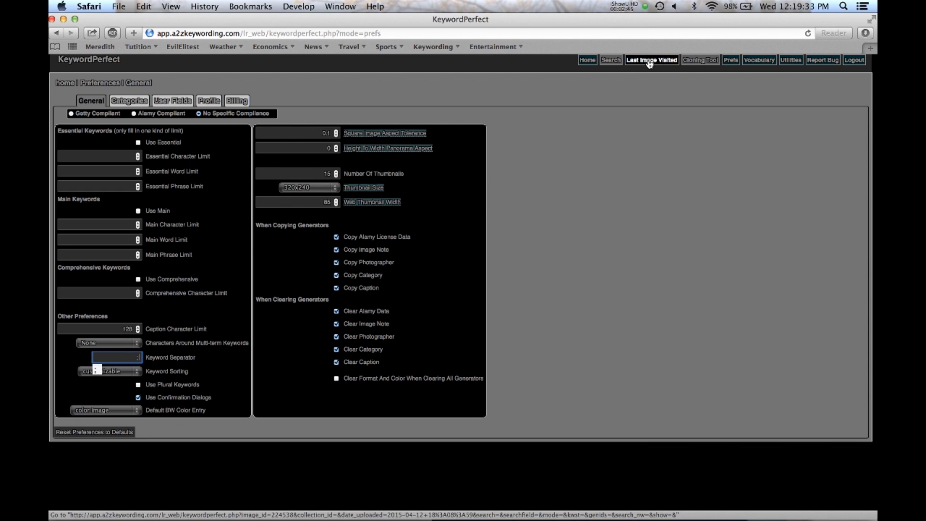
click(653, 60)
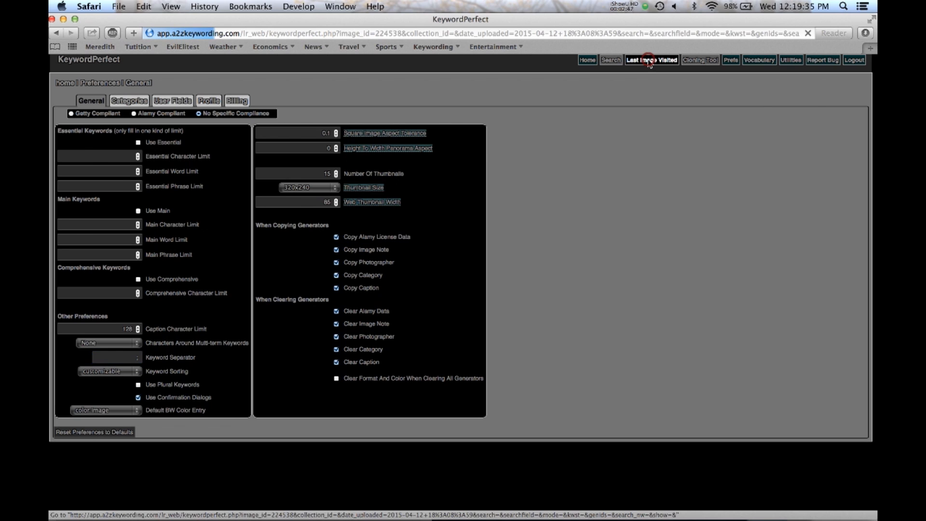
Regenerate keywords for all images in the import, giving image 7 36 keywords (355 characters)
click(651, 60)
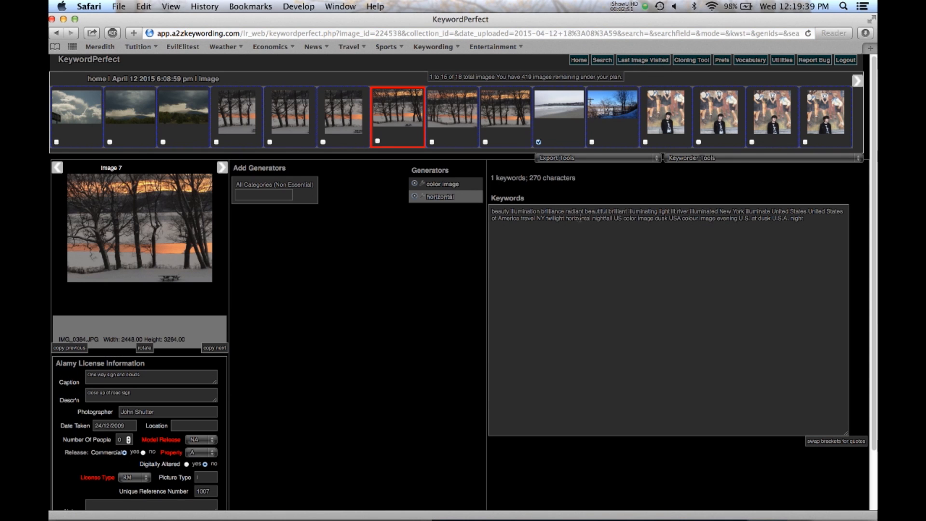
mouse_move(696, 108)
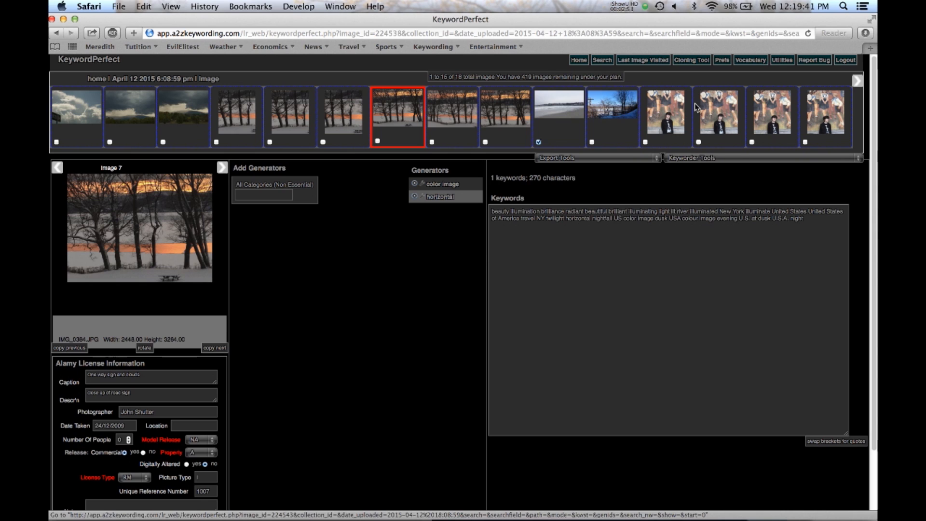
click(692, 158)
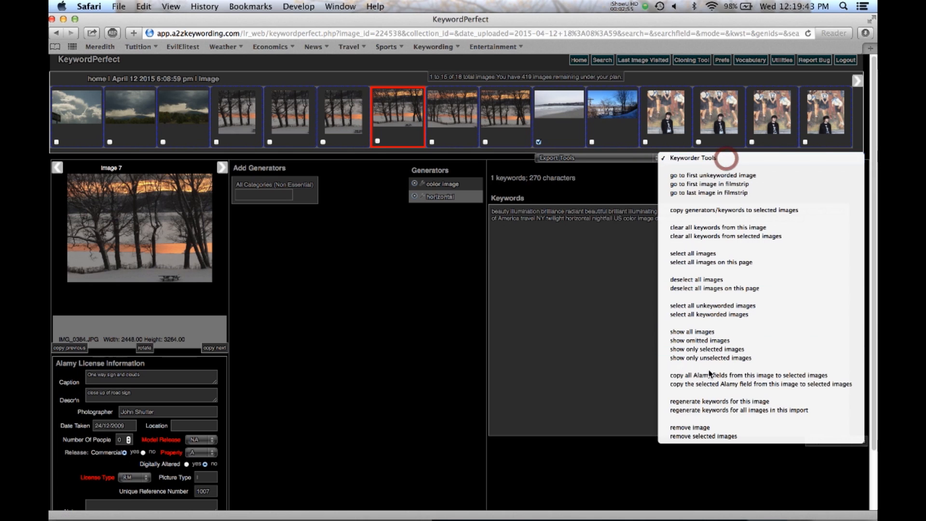
mouse_move(740, 410)
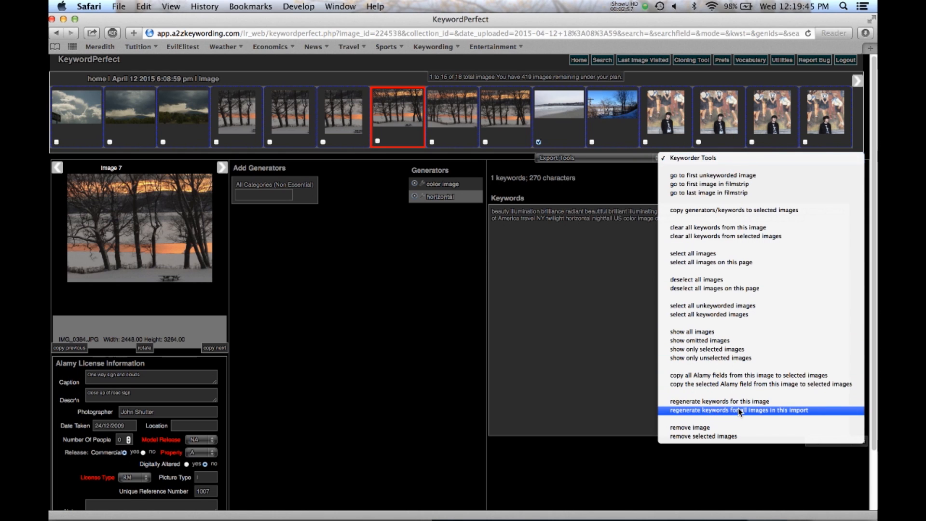
click(739, 410)
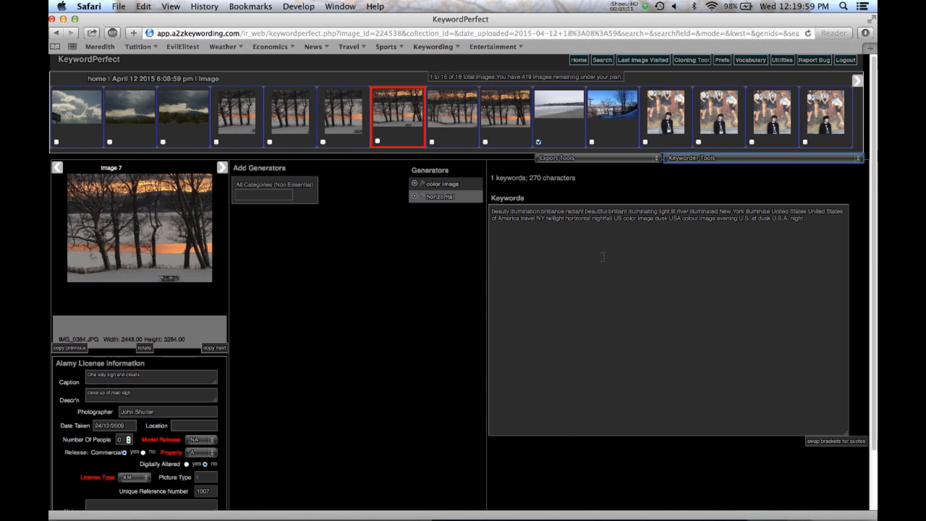
click(450, 117)
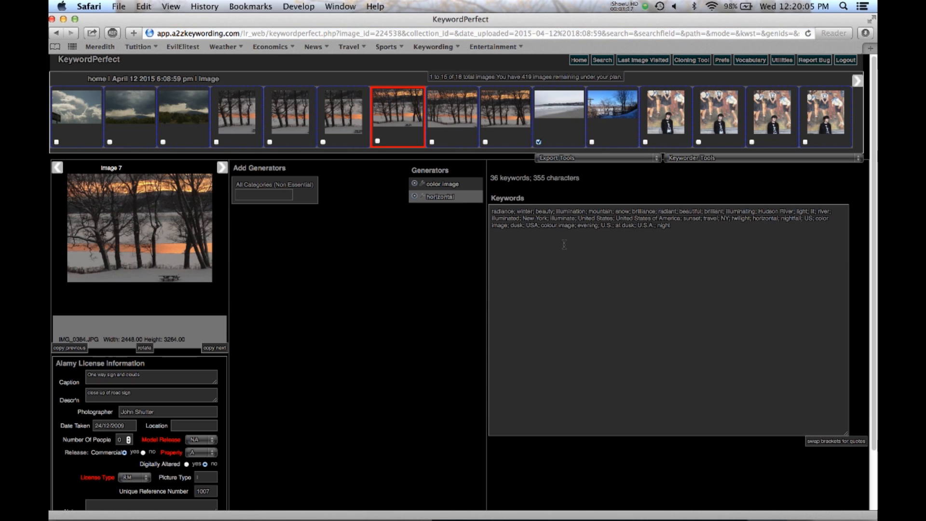
mouse_move(442, 331)
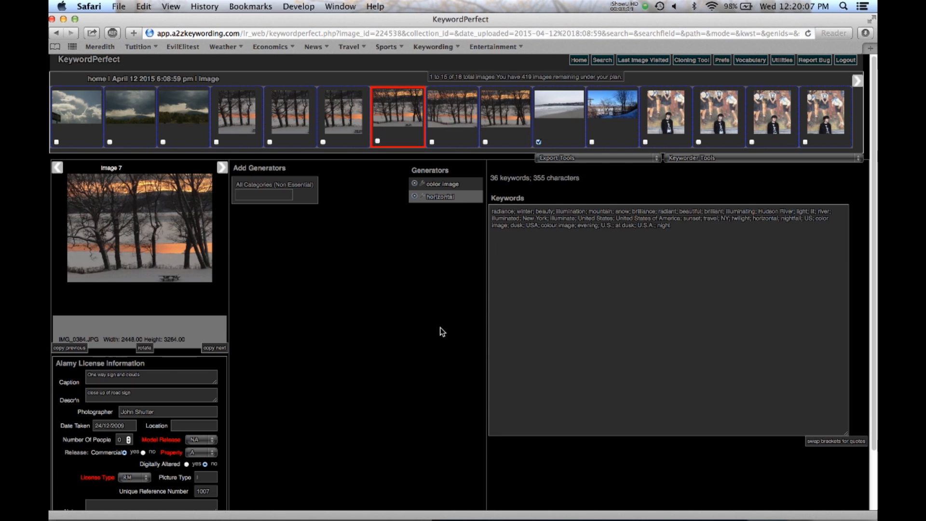
mouse_move(457, 497)
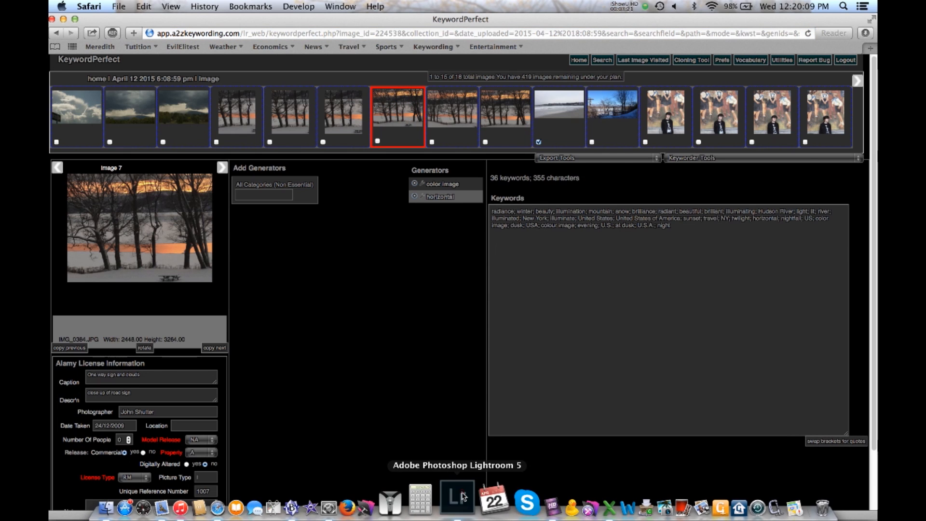
click(455, 500)
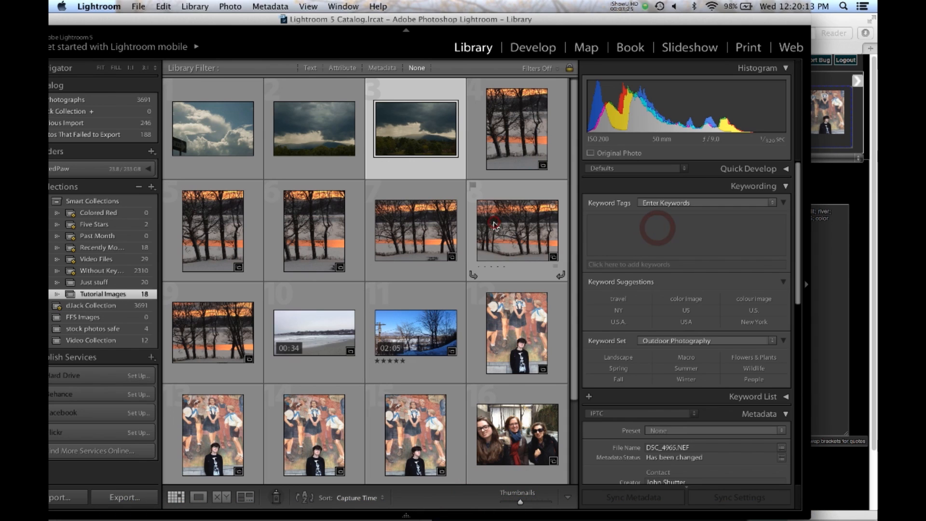
click(415, 231)
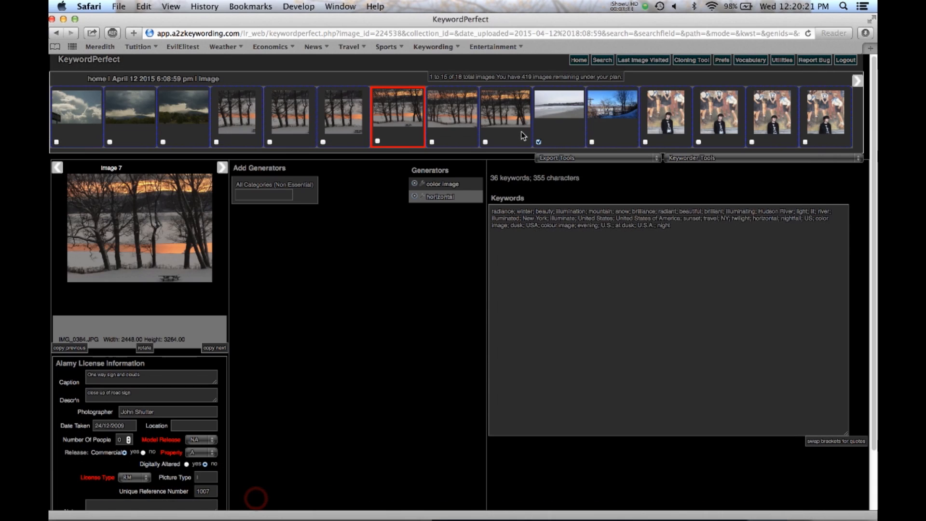
click(594, 157)
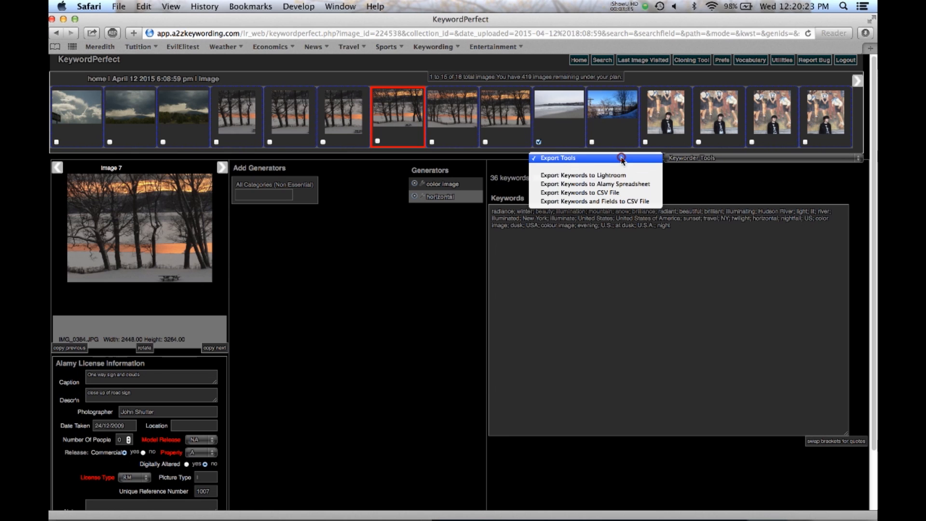
mouse_move(582, 175)
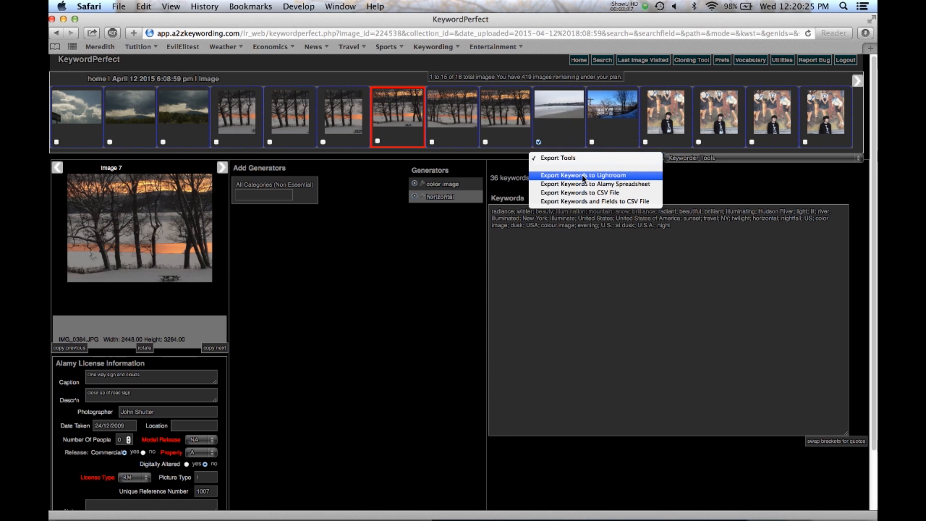
Export the keywords to Lightroom and check a tutorial photo's keyword tags there
click(582, 174)
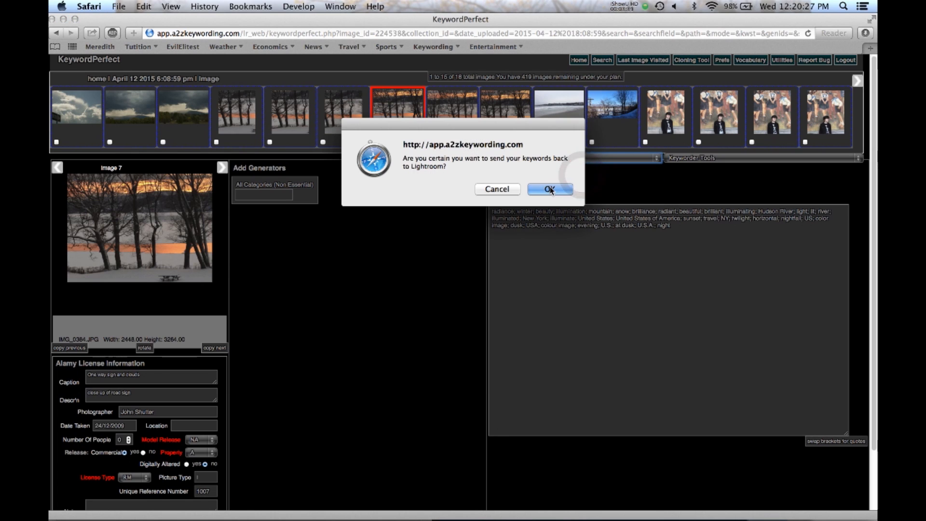
click(549, 190)
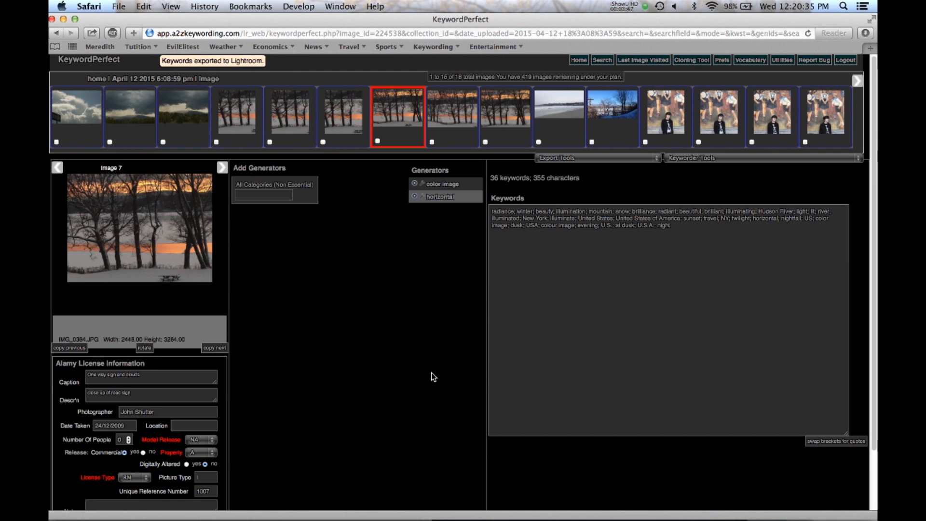
click(466, 506)
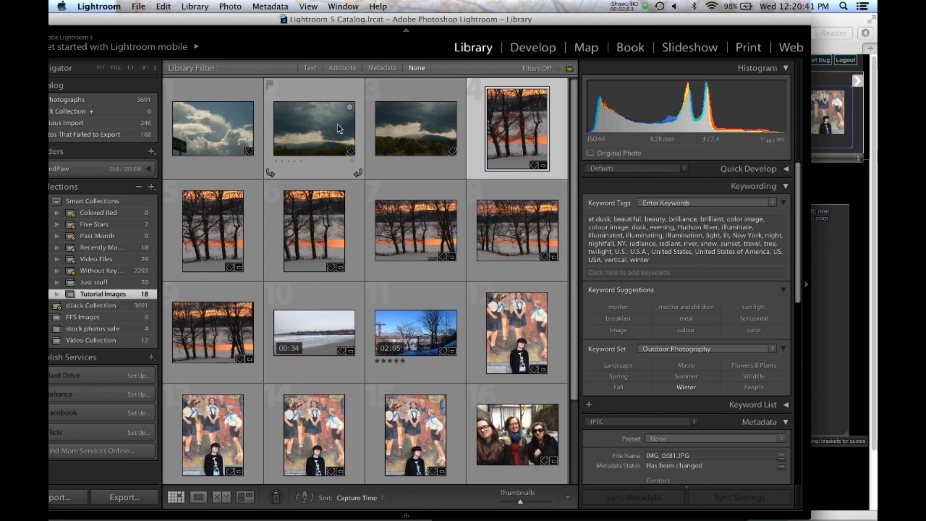
click(415, 333)
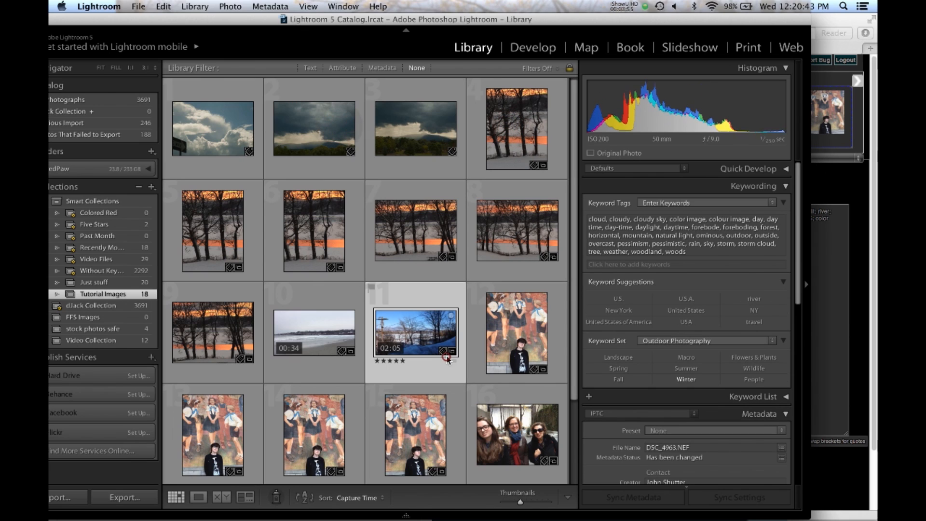
Select the snowy video clip to view its exported keyword tags, such as clear sky and waterfall
click(416, 334)
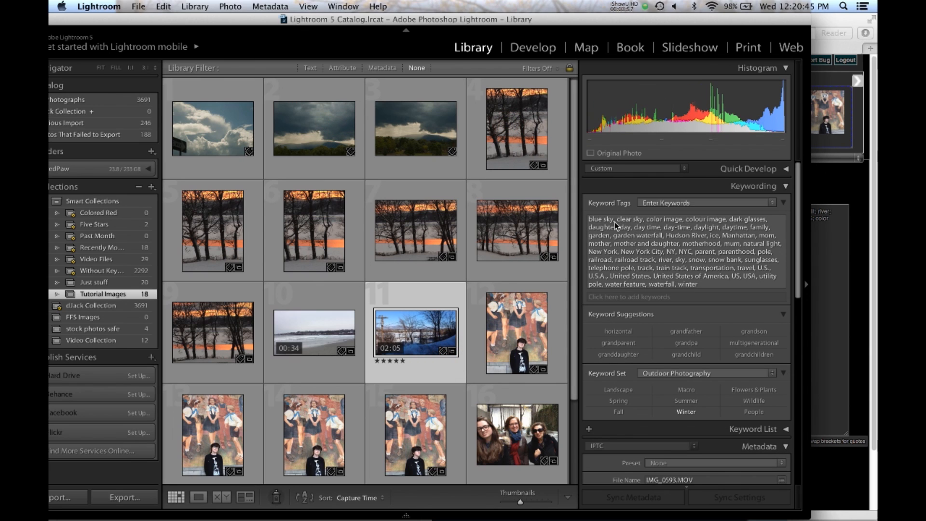
mouse_move(614, 227)
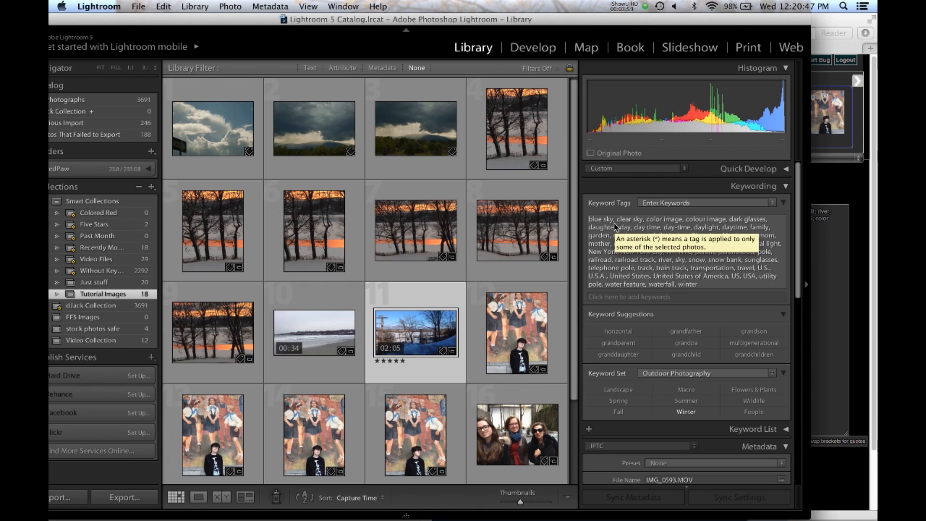
mouse_move(810, 267)
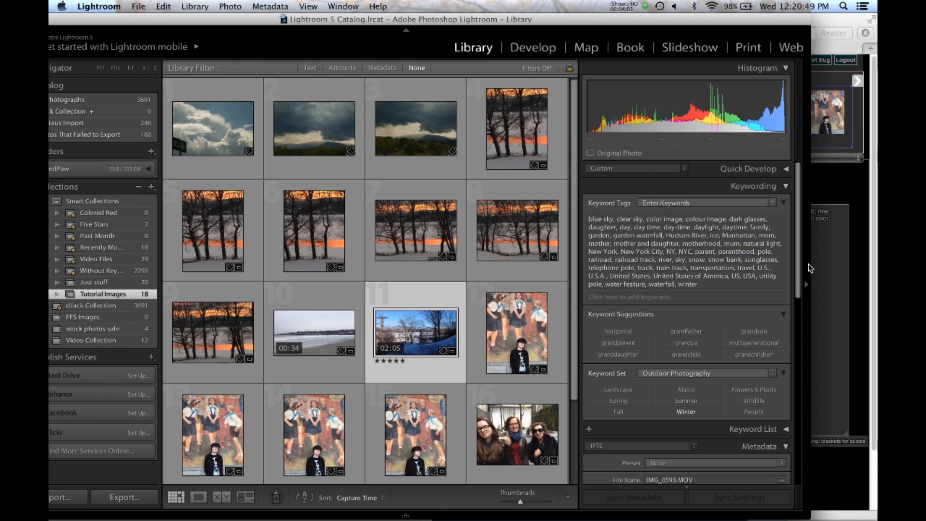
mouse_move(827, 277)
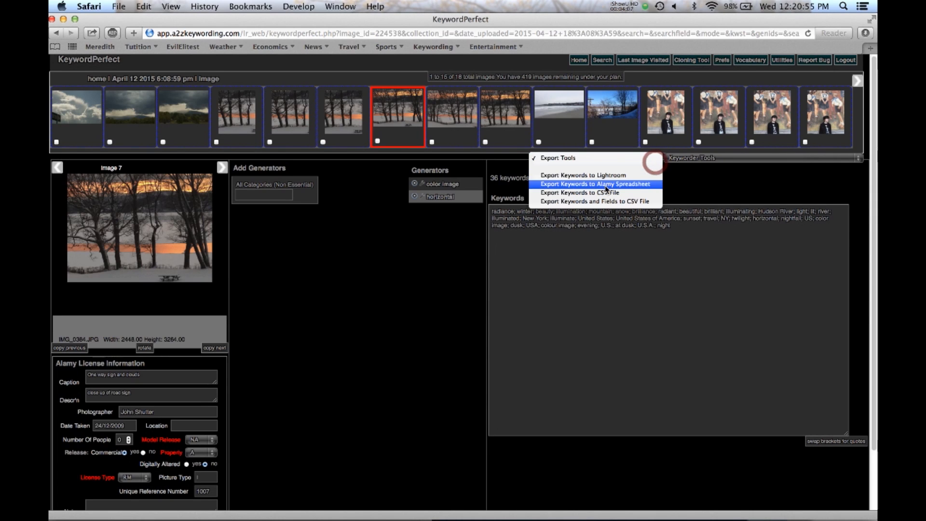
mouse_move(578, 193)
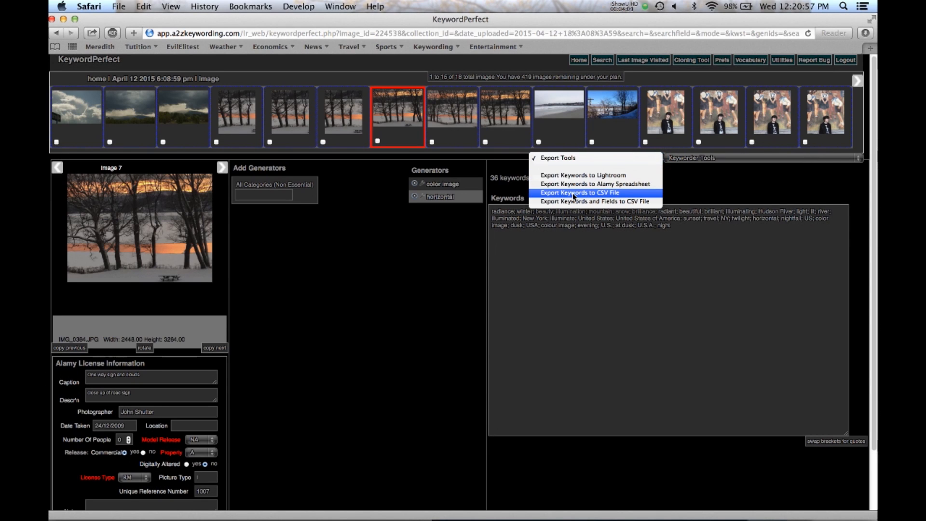
Export the keywords to a CSV file and show Safari's downloads list
click(578, 193)
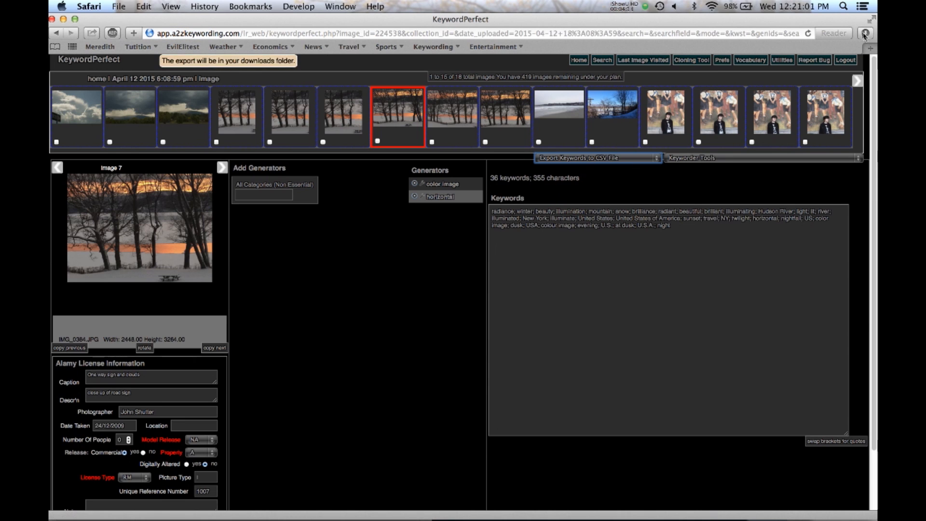
click(864, 33)
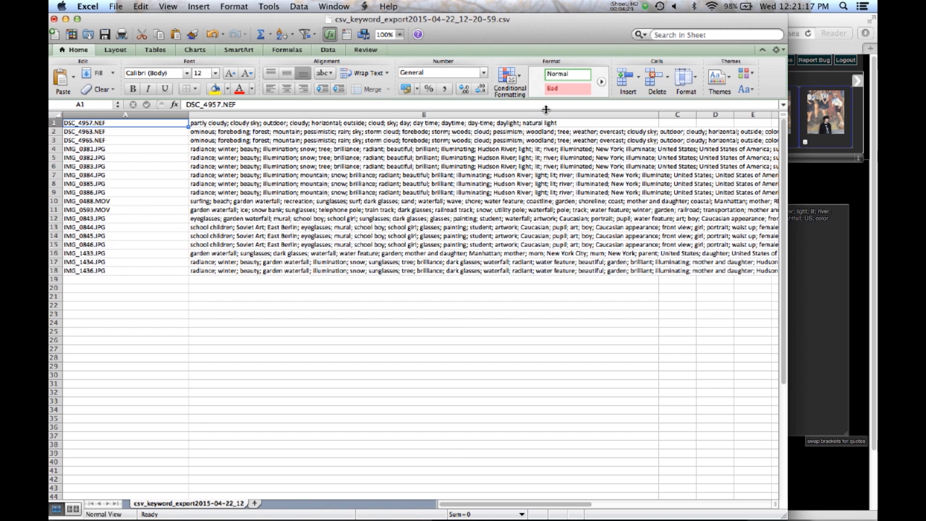
click(53, 19)
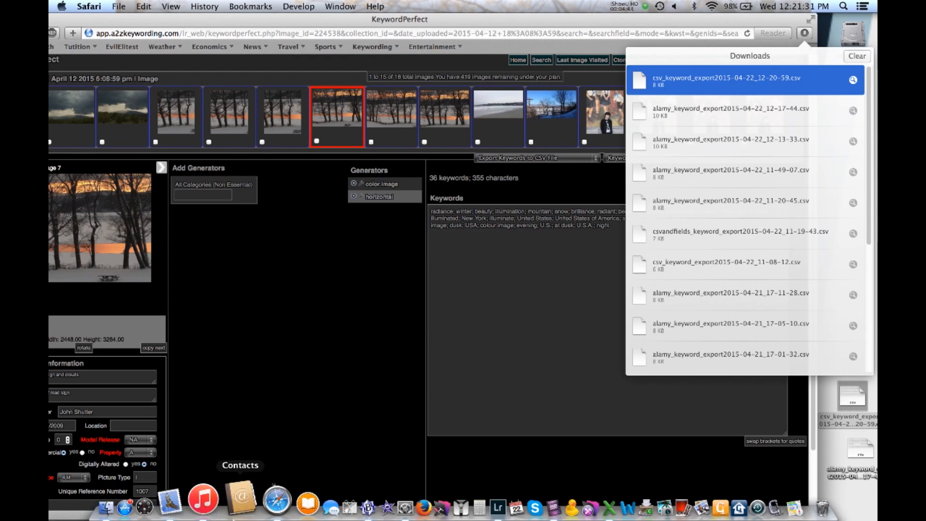
mouse_move(221, 500)
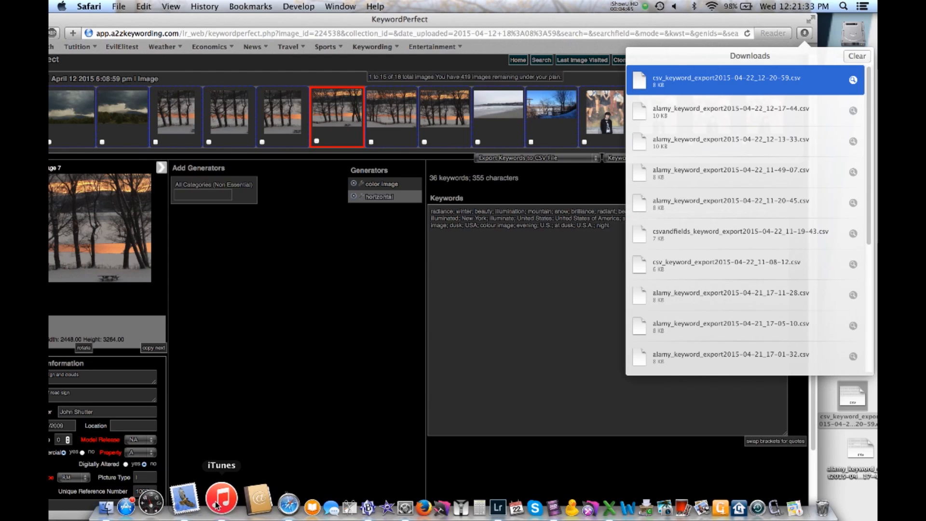
Open the csv_keyword_export file from the Desktop in BBEdit, review it, then close both documents
click(333, 506)
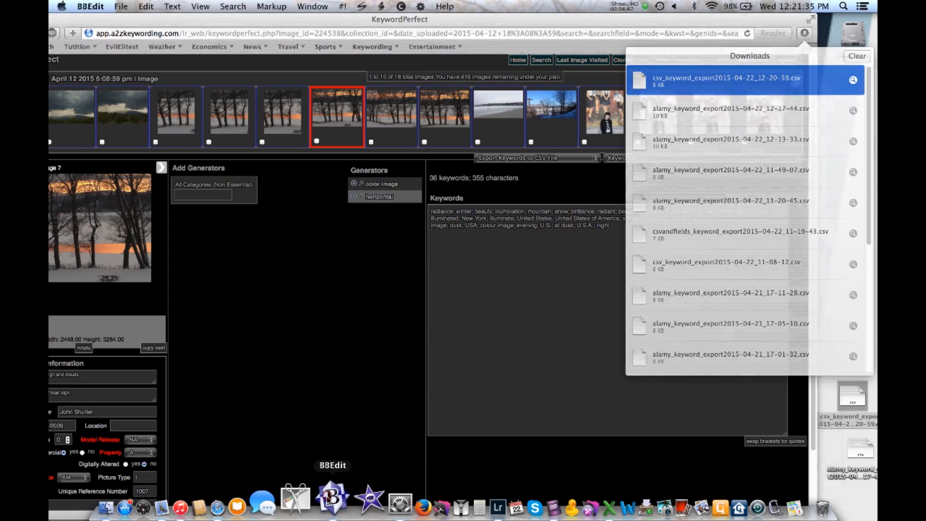
click(121, 6)
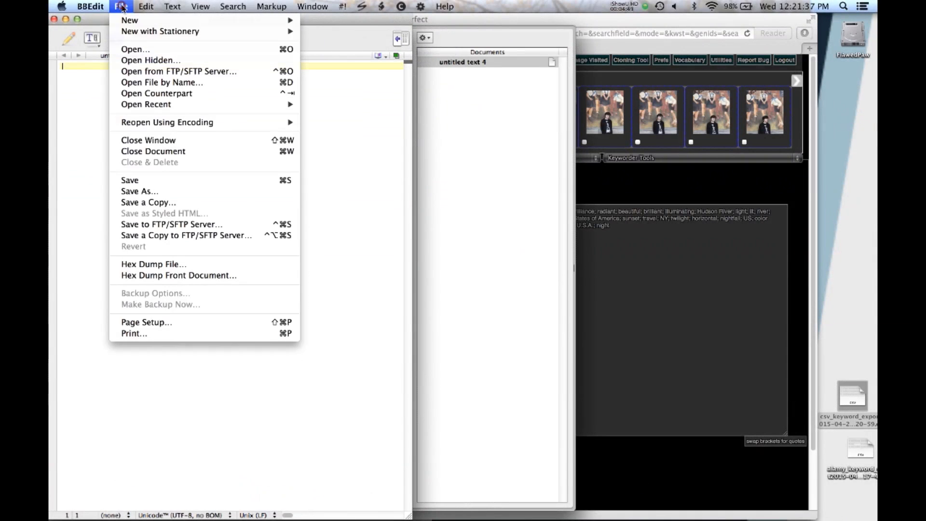
click(129, 19)
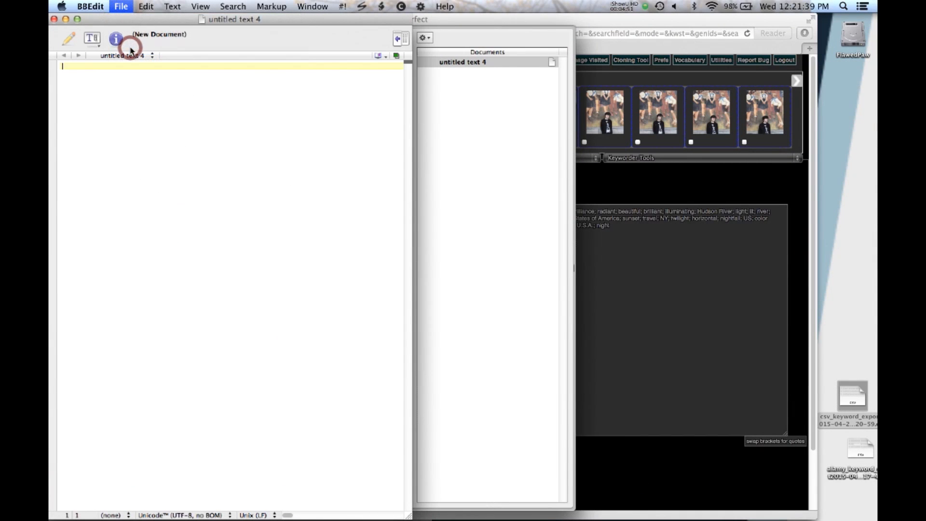
click(120, 7)
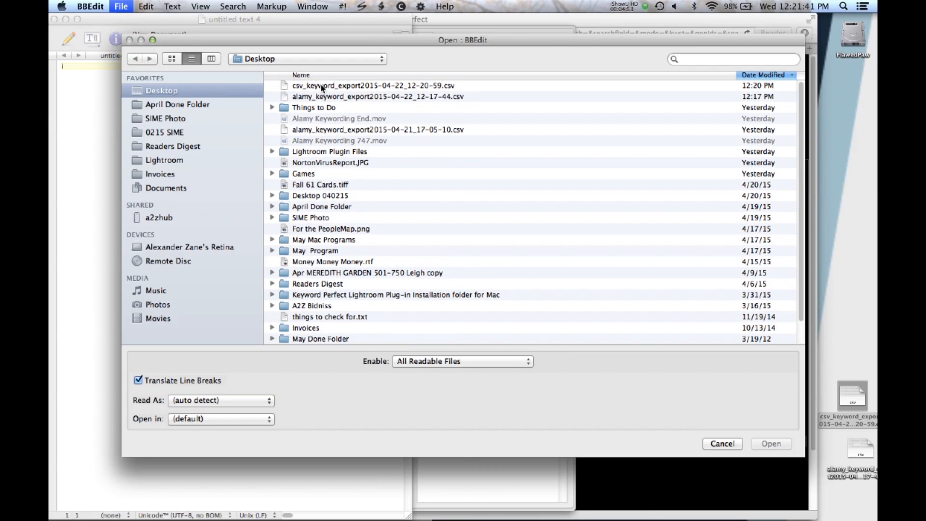
click(721, 443)
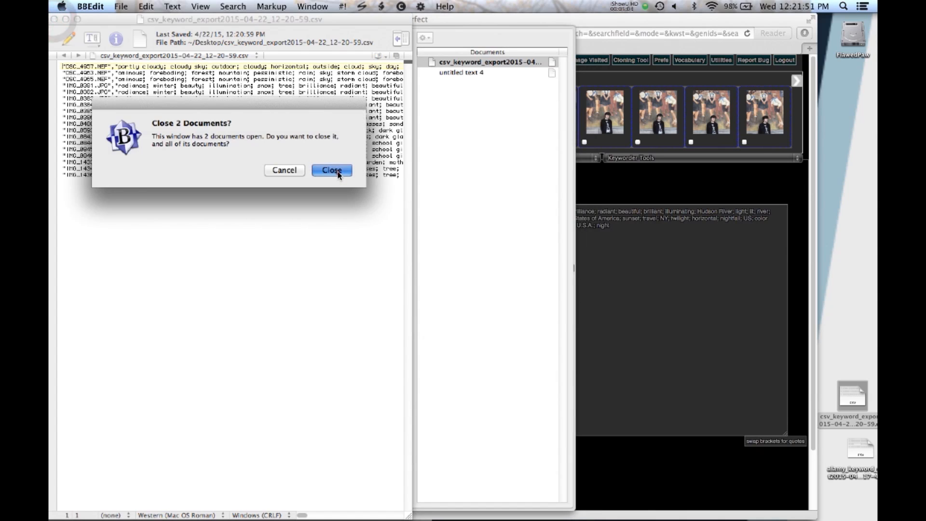
click(331, 171)
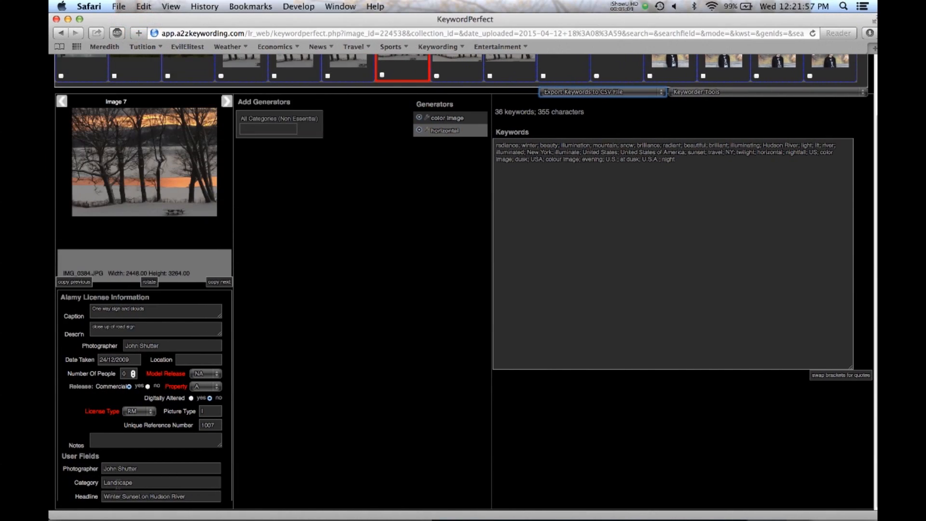
mouse_move(344, 260)
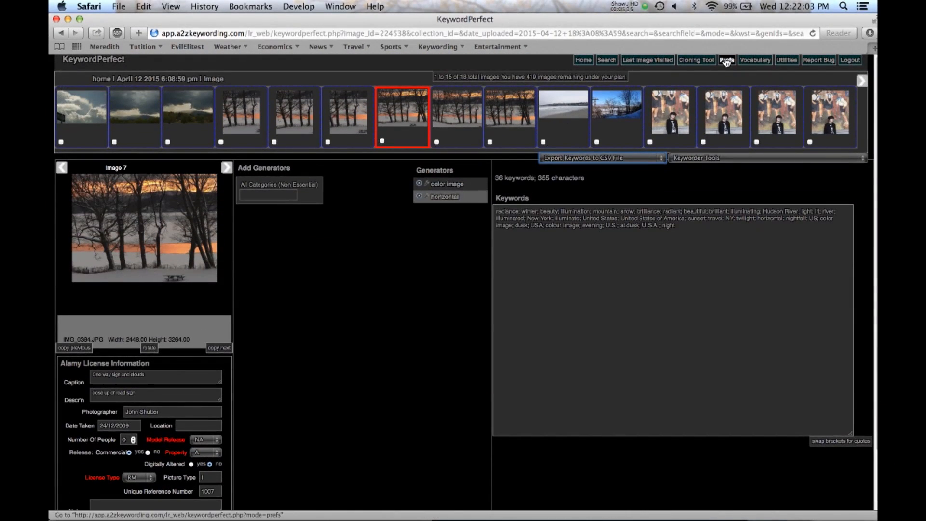
click(727, 60)
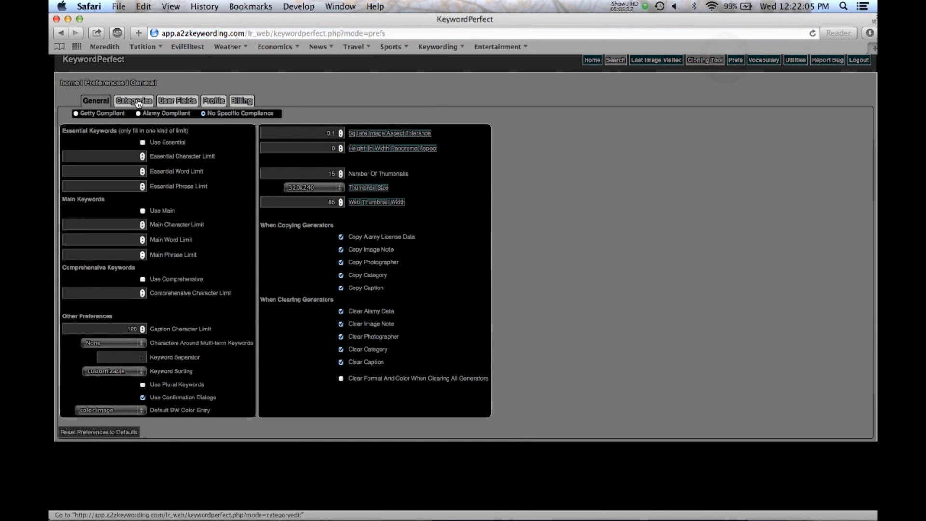
click(176, 100)
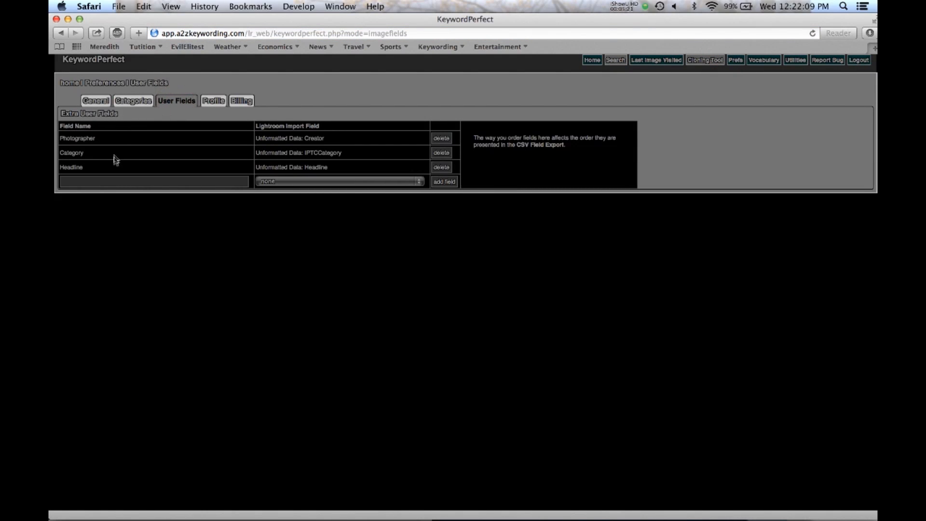
mouse_move(145, 172)
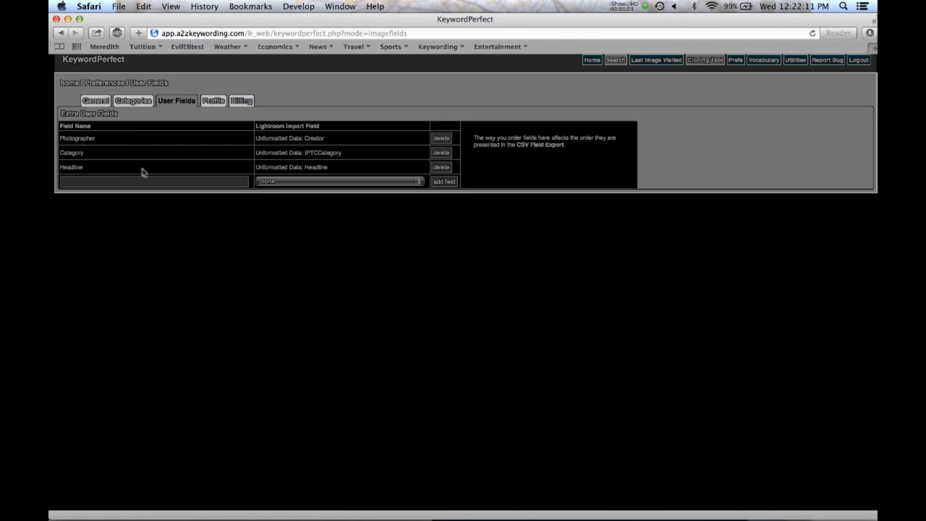
mouse_move(711, 128)
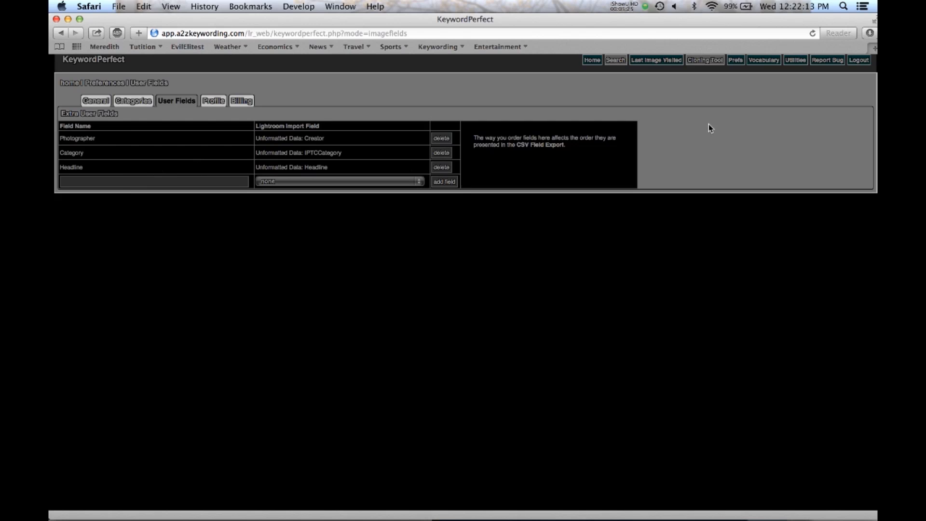
mouse_move(655, 60)
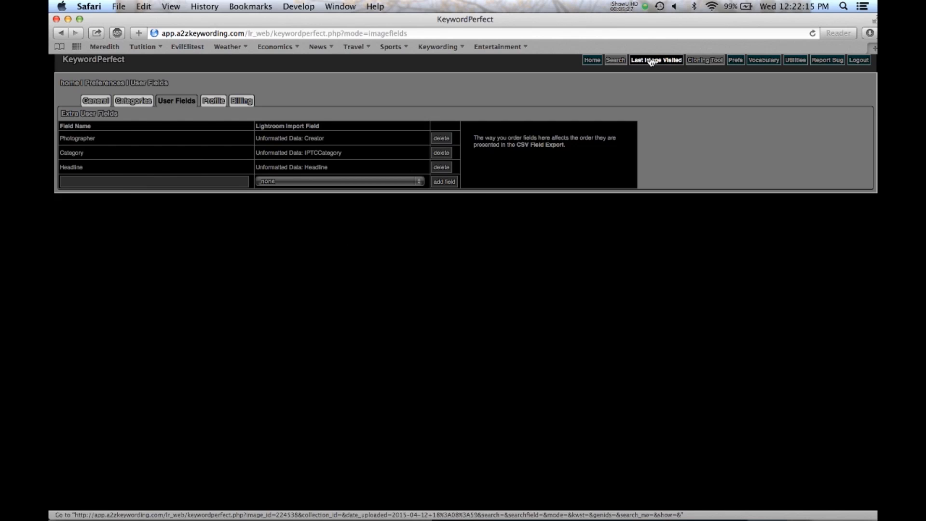
click(655, 60)
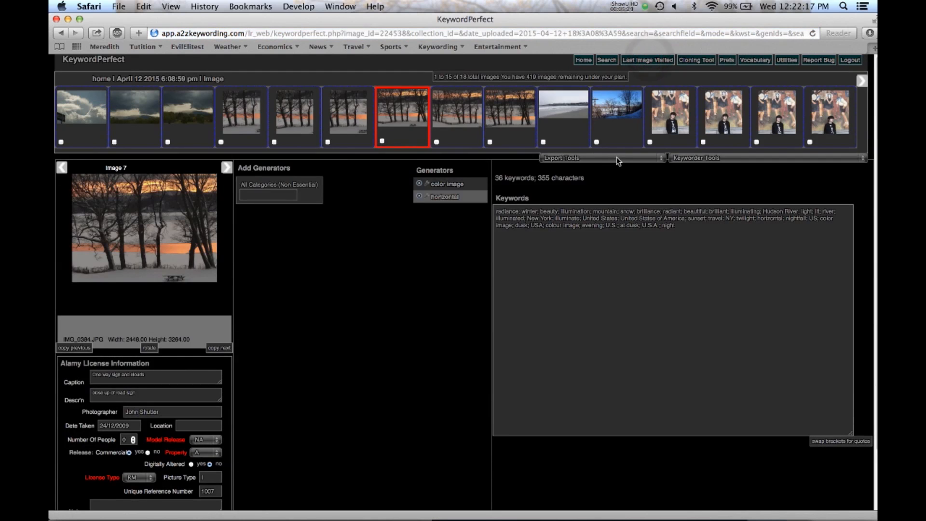
Export keywords and user fields to CSV, then open the csvandfields file from Downloads in Excel
click(560, 158)
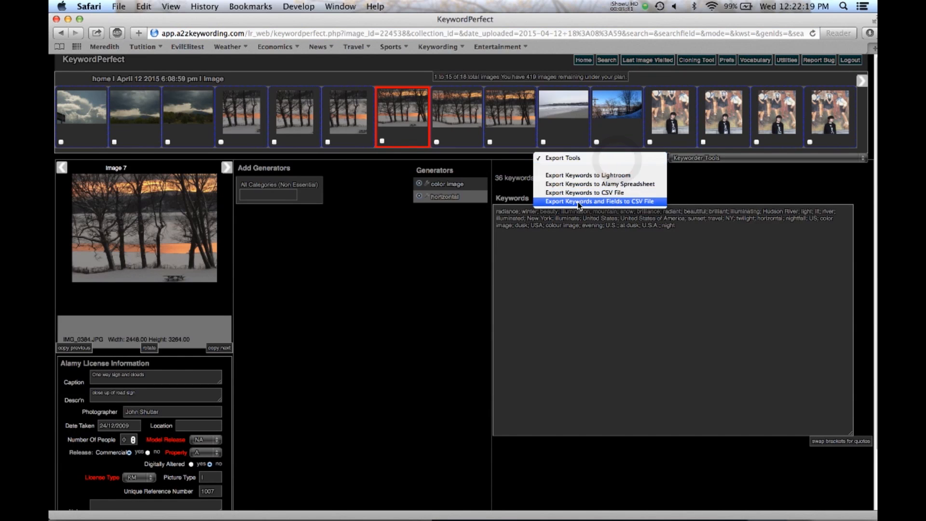
mouse_move(625, 201)
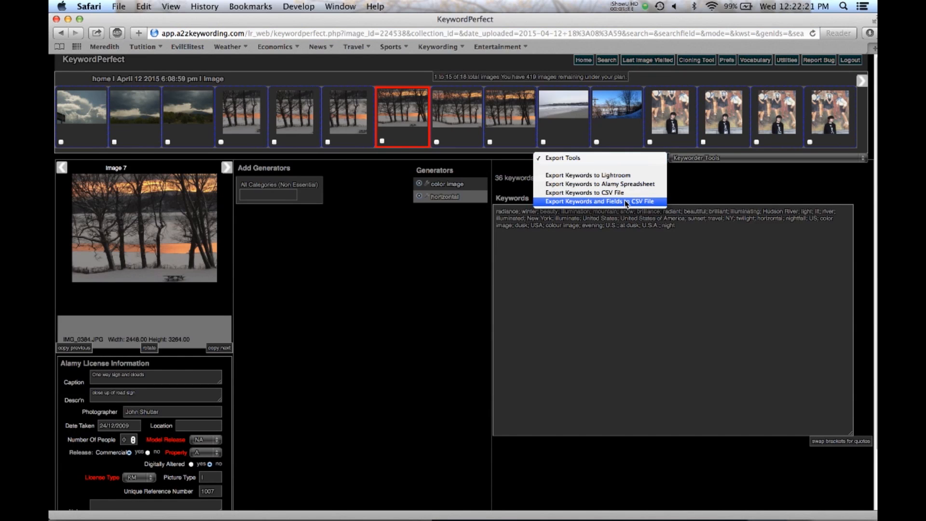
click(599, 202)
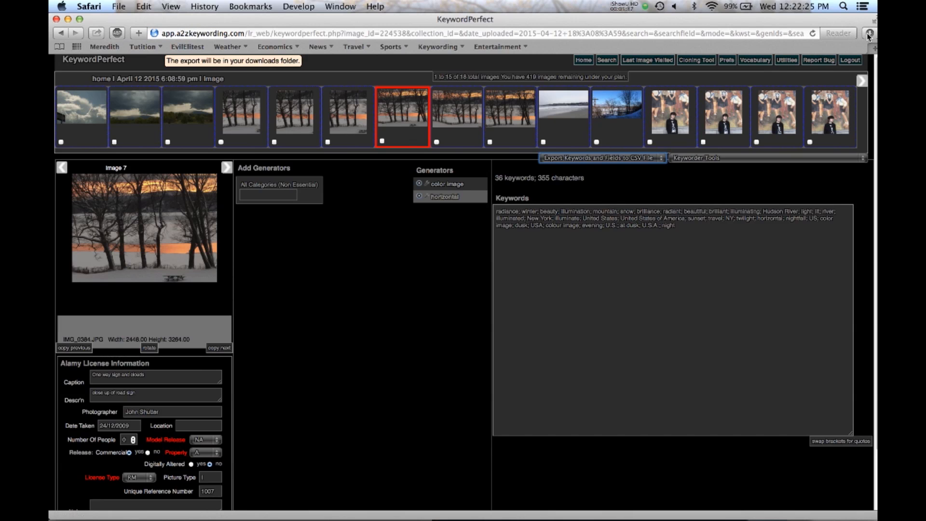
click(867, 33)
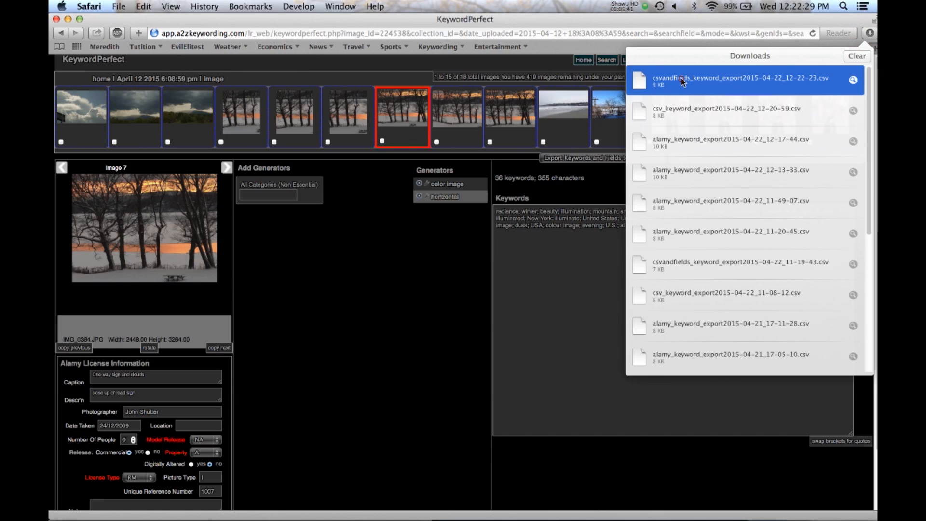
double_click(709, 80)
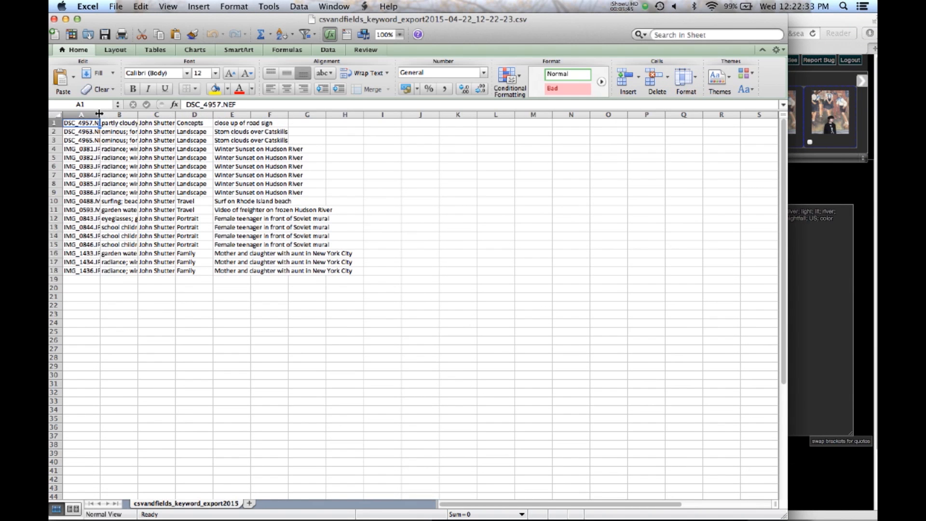
Drag a column border to widen columns A–E so photographer, category and headline show fully
drag(99, 114, 171, 114)
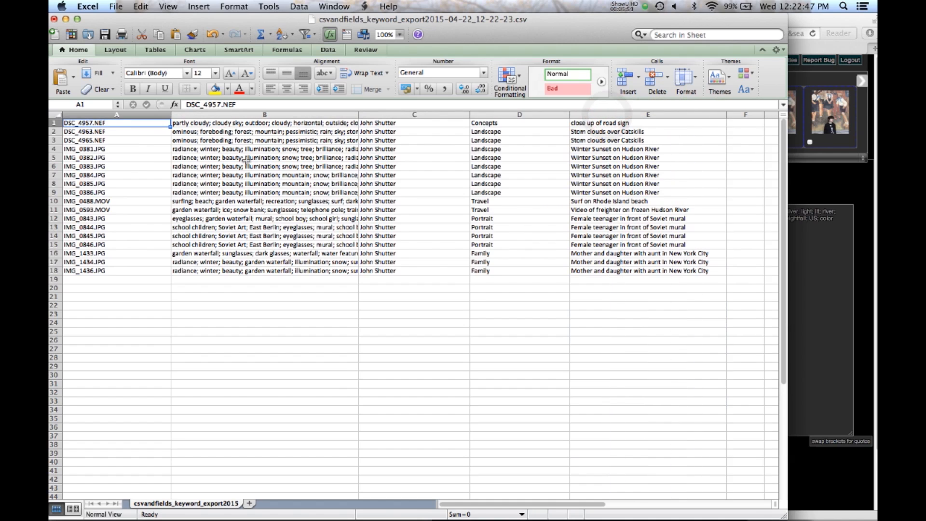
mouse_move(463, 207)
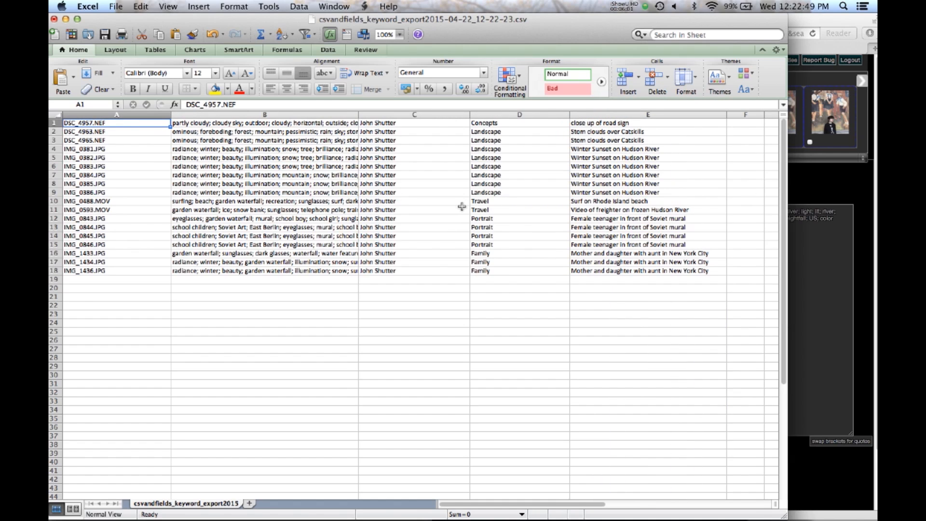
mouse_move(839, 188)
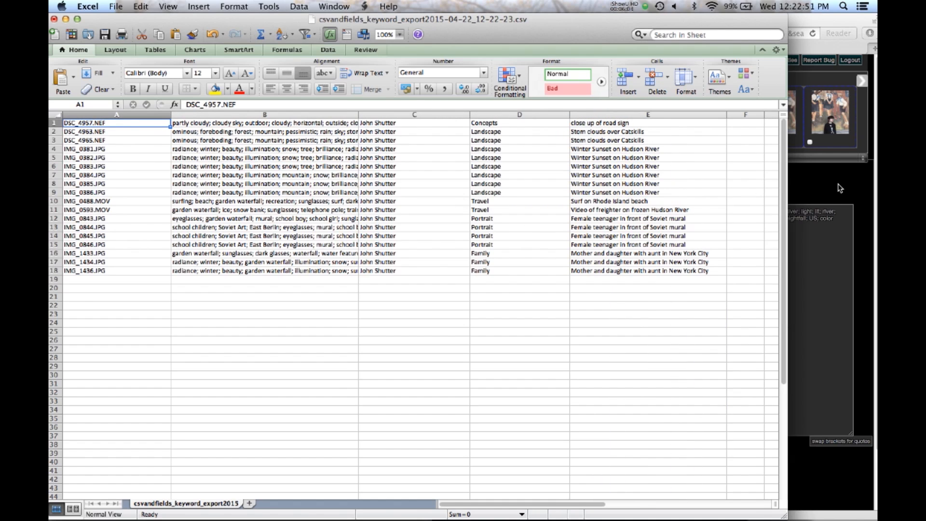